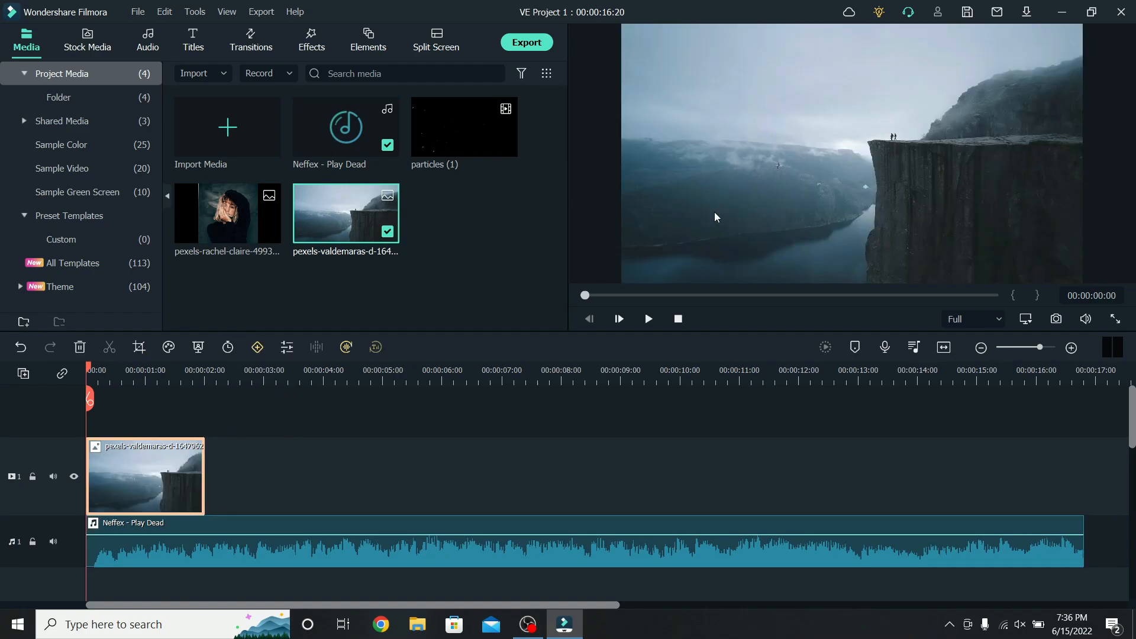
mouse_move(204, 467)
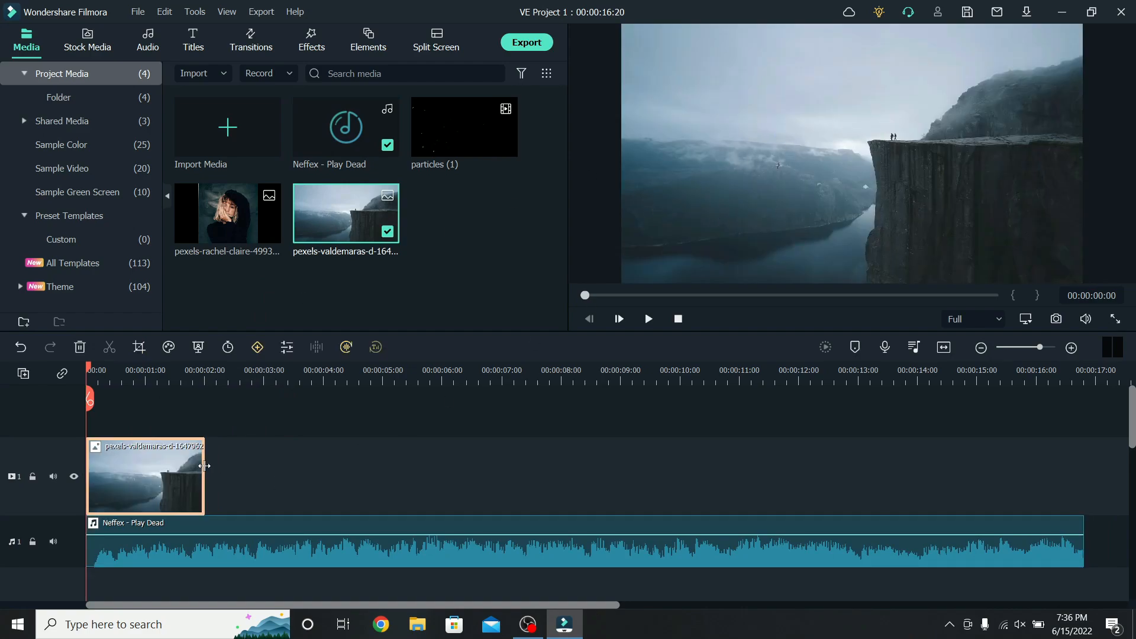
Stretch the cliff image clip to match the full length of the Neffex music track
drag(204, 476, 1035, 476)
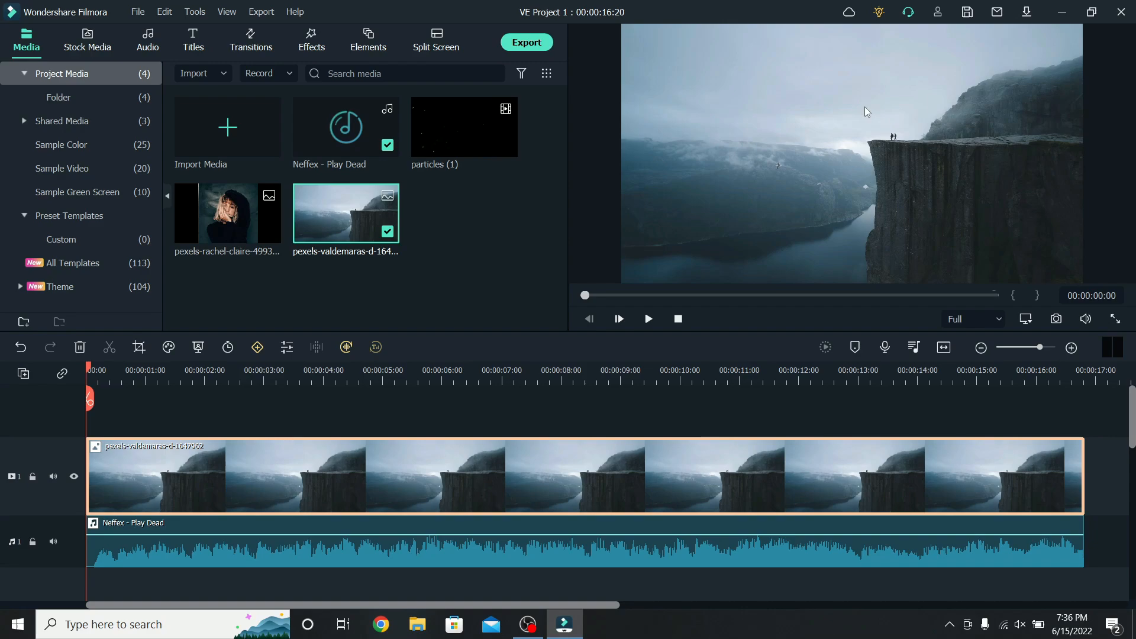
mouse_move(310, 46)
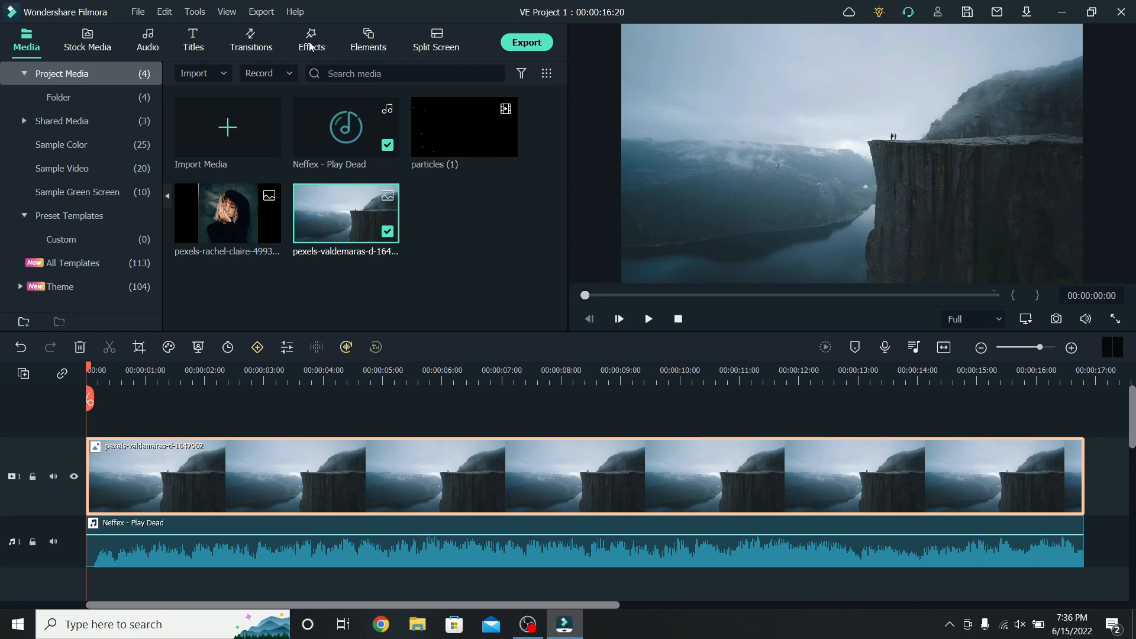
Apply Square Blur and the Mild shake filter to the cliff clip
text(square blur)
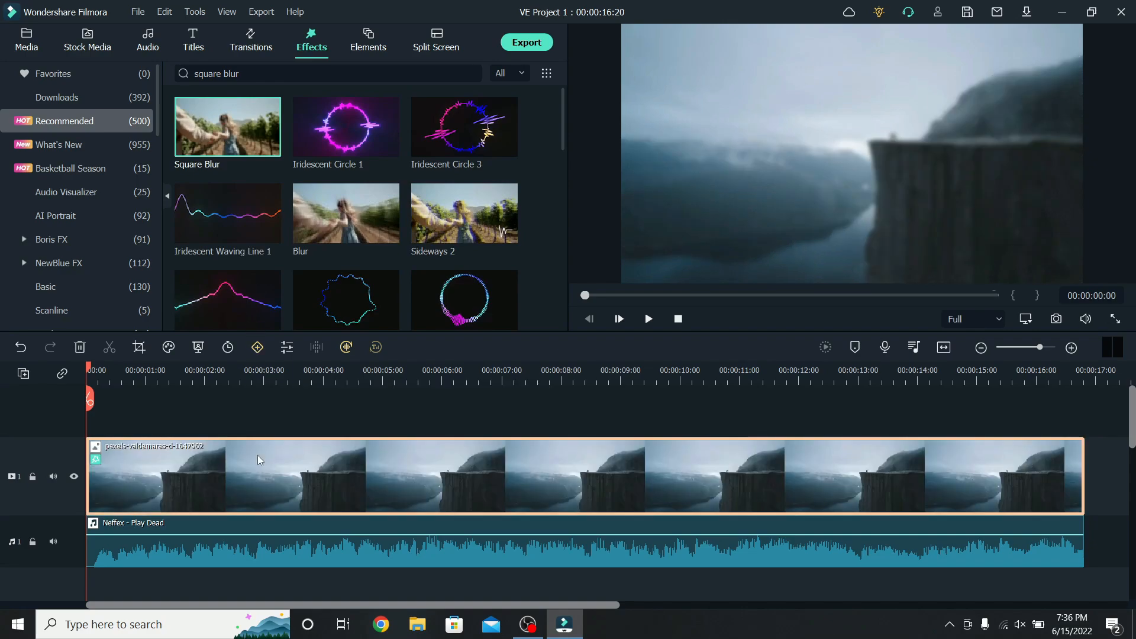
mouse_move(872, 154)
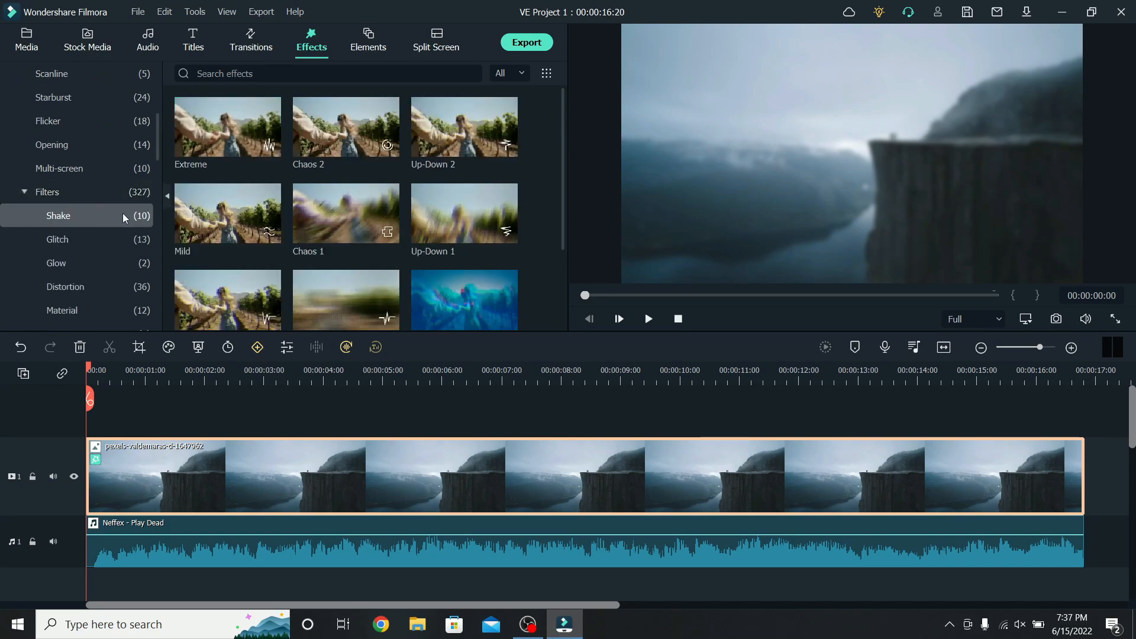
mouse_move(228, 213)
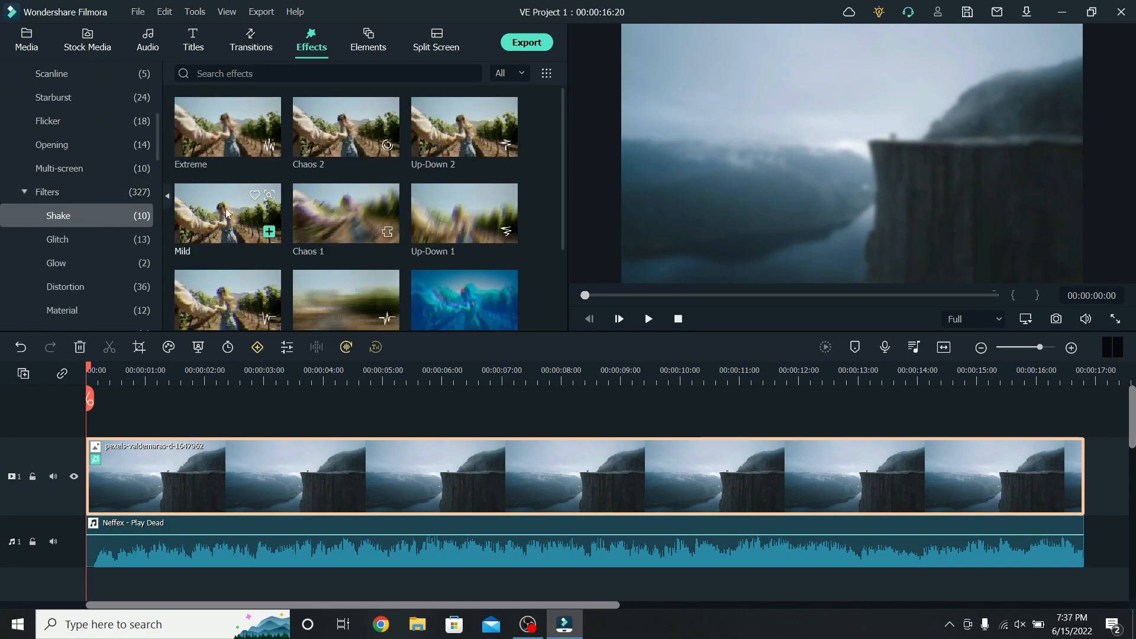
click(227, 212)
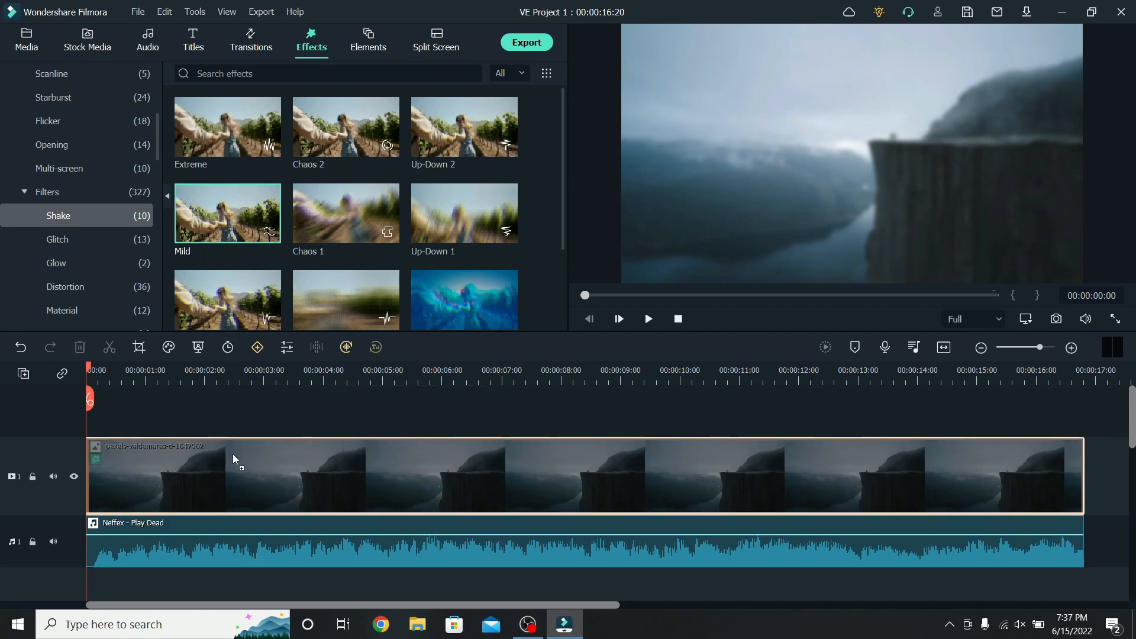
click(648, 318)
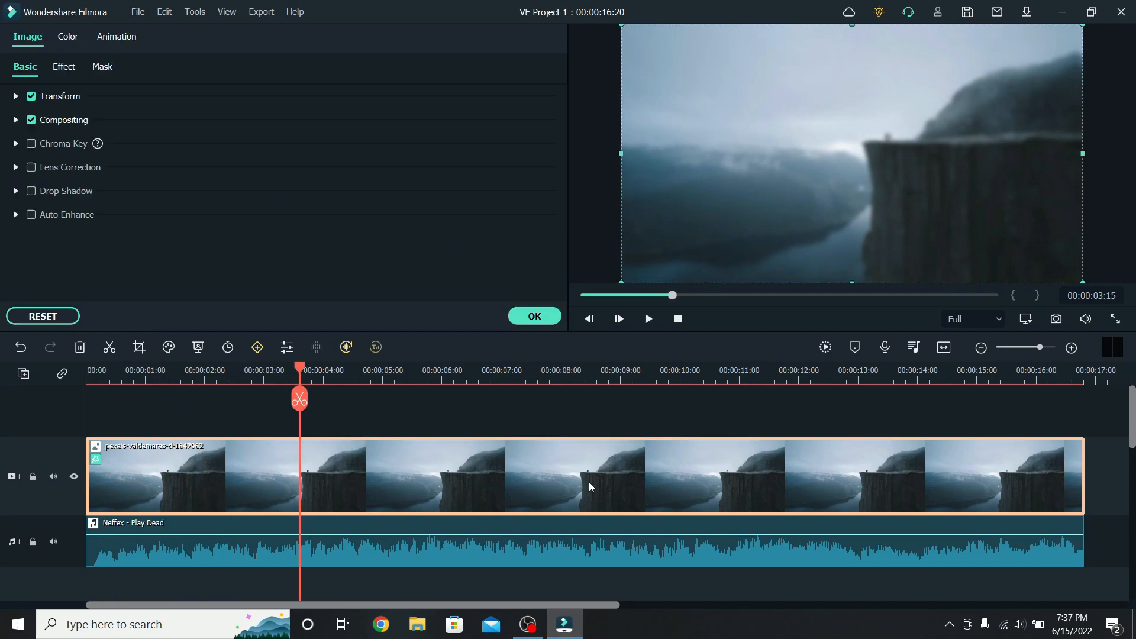
Lower the cliff clip's brightness to -20 in the Color tone settings
click(66, 37)
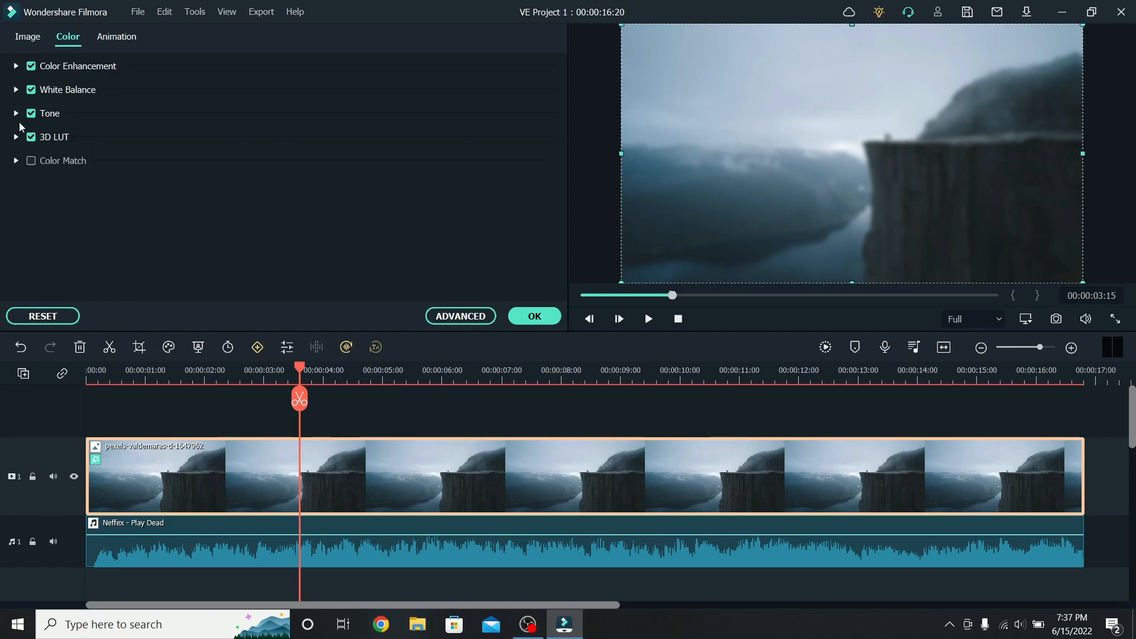
click(15, 114)
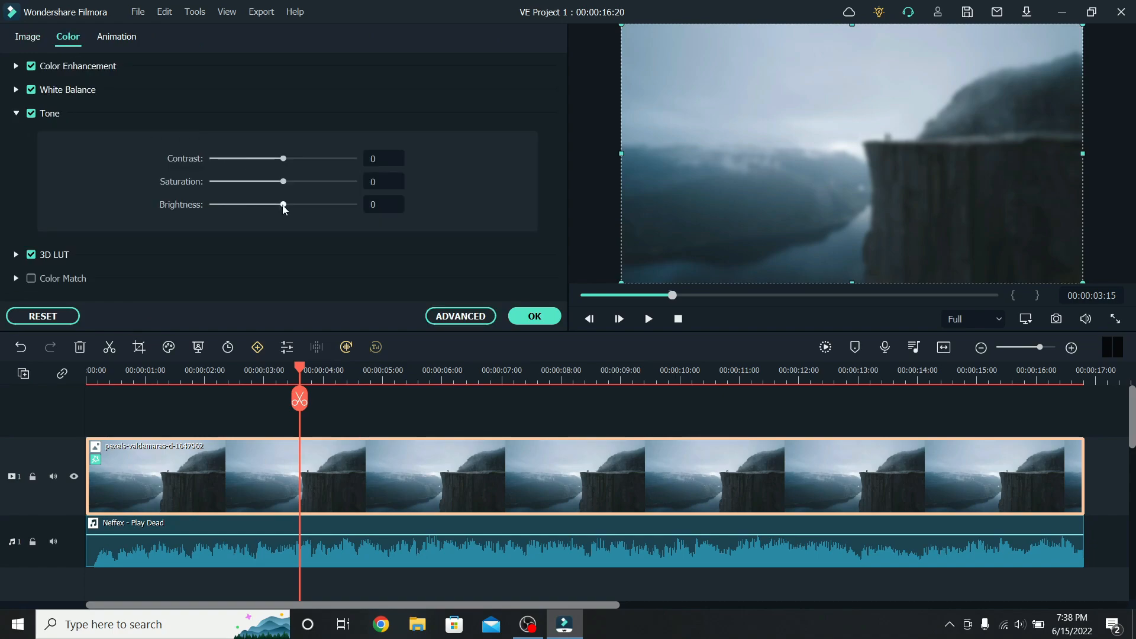
drag(283, 205, 268, 205)
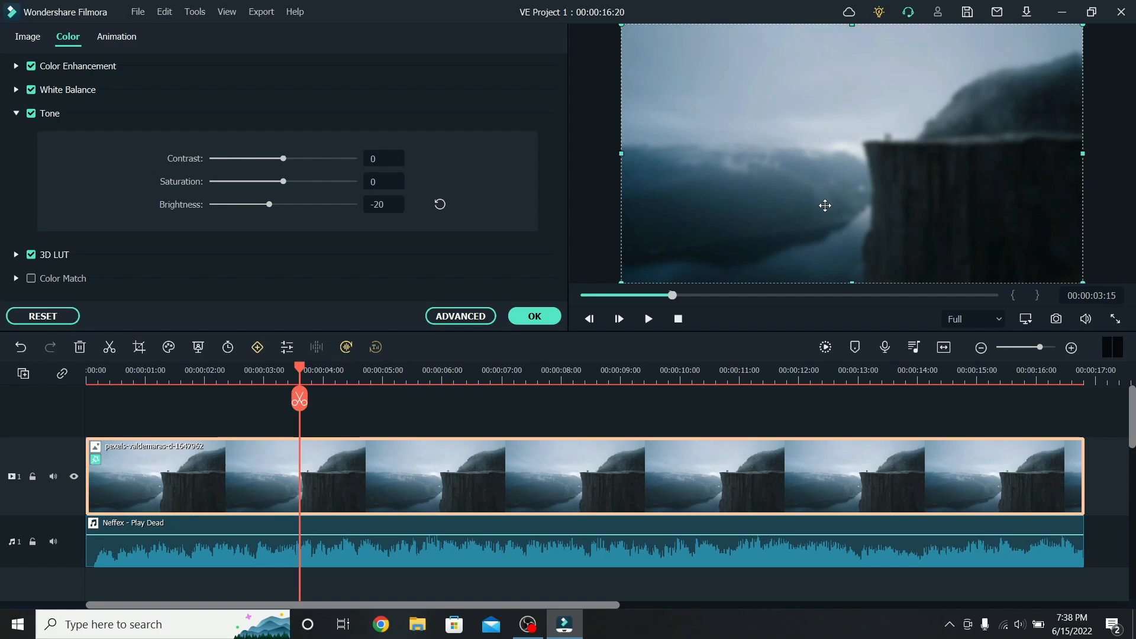
click(311, 40)
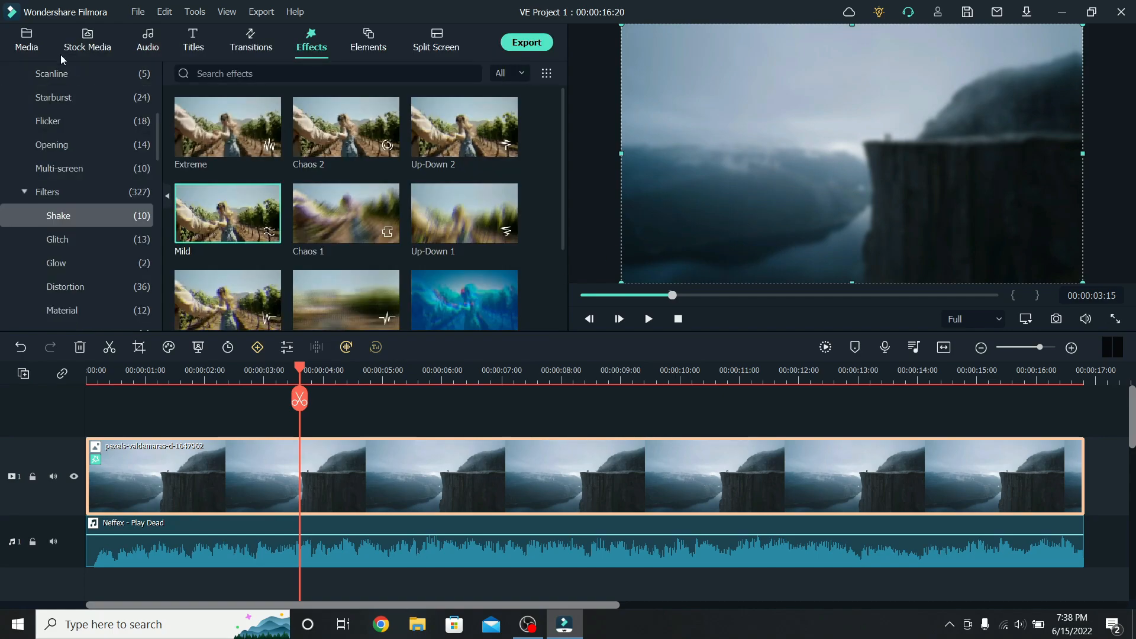
Place the particles clip above the cliff and set its blending mode to Lighten
click(26, 40)
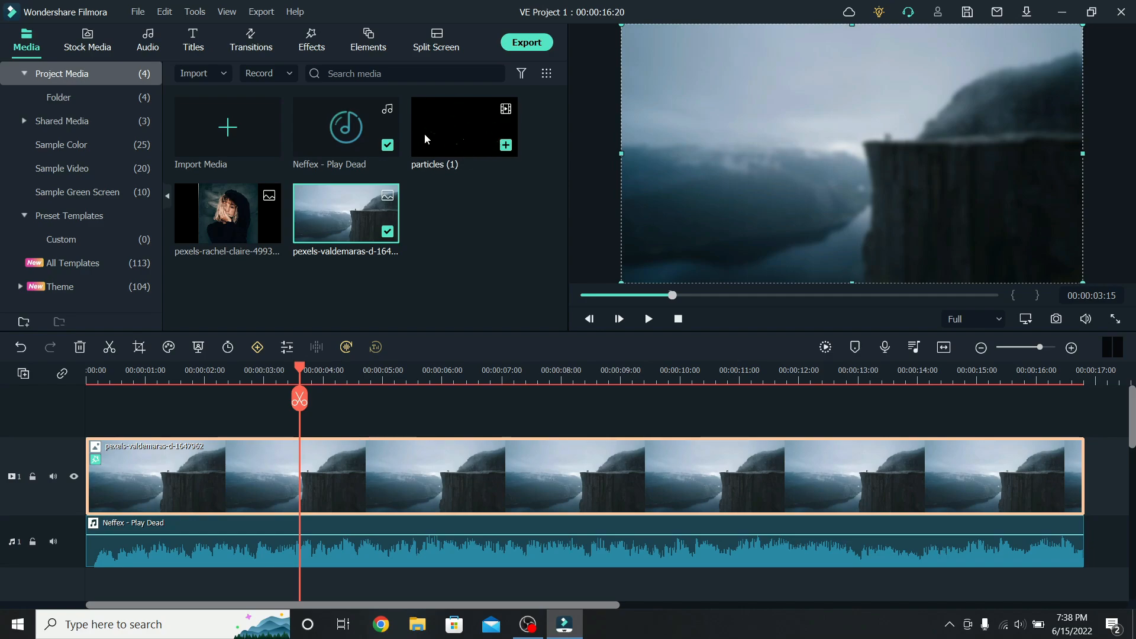
mouse_move(434, 137)
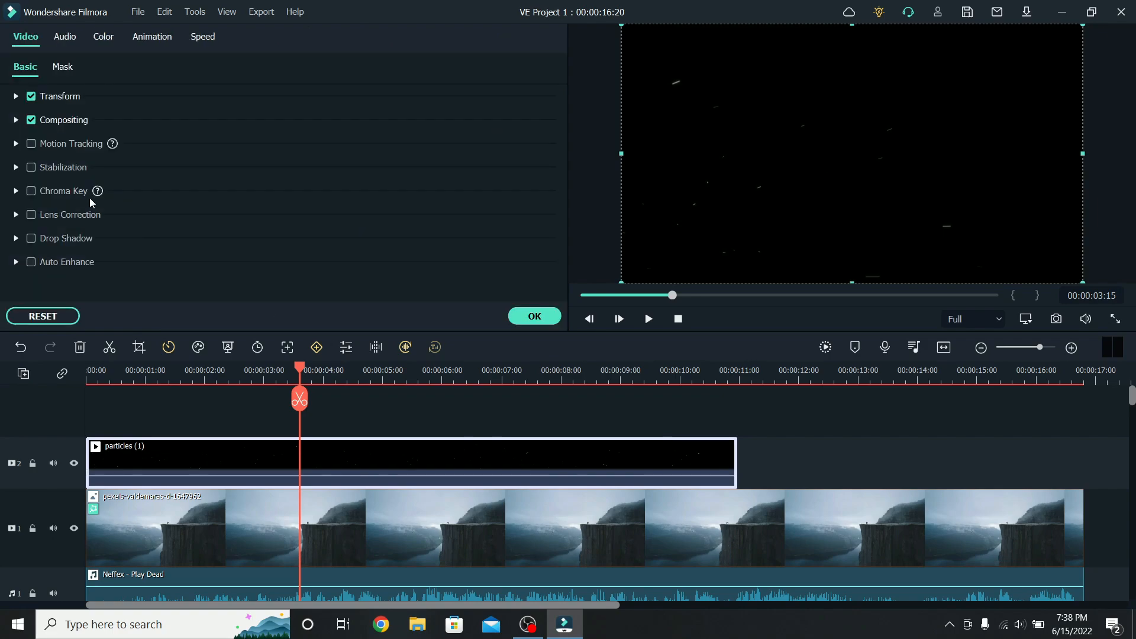
click(16, 120)
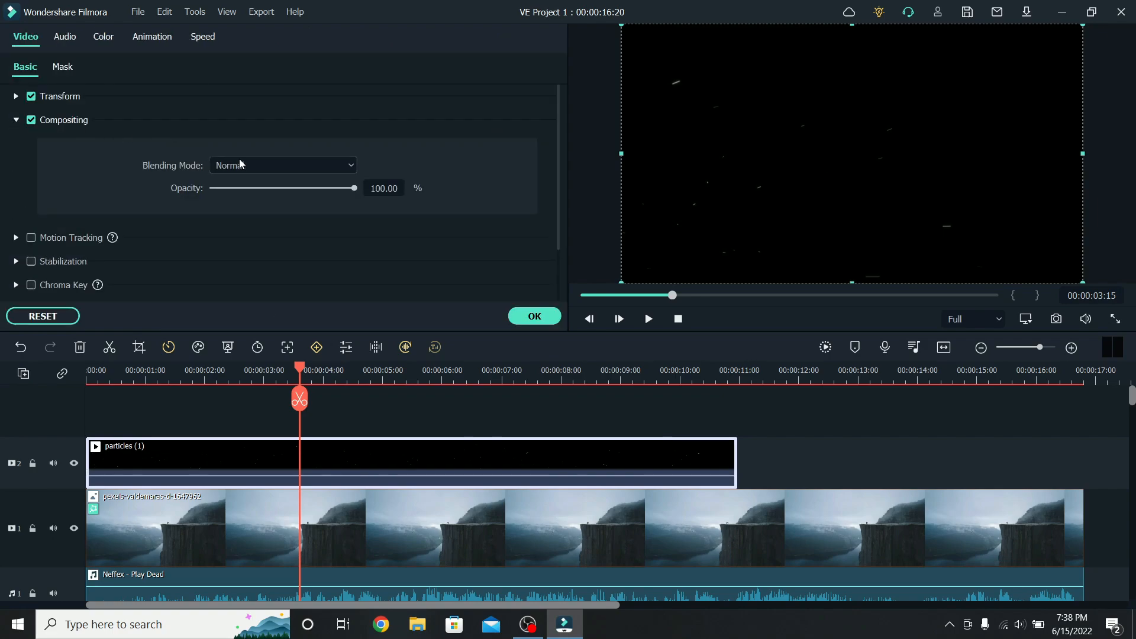
click(281, 166)
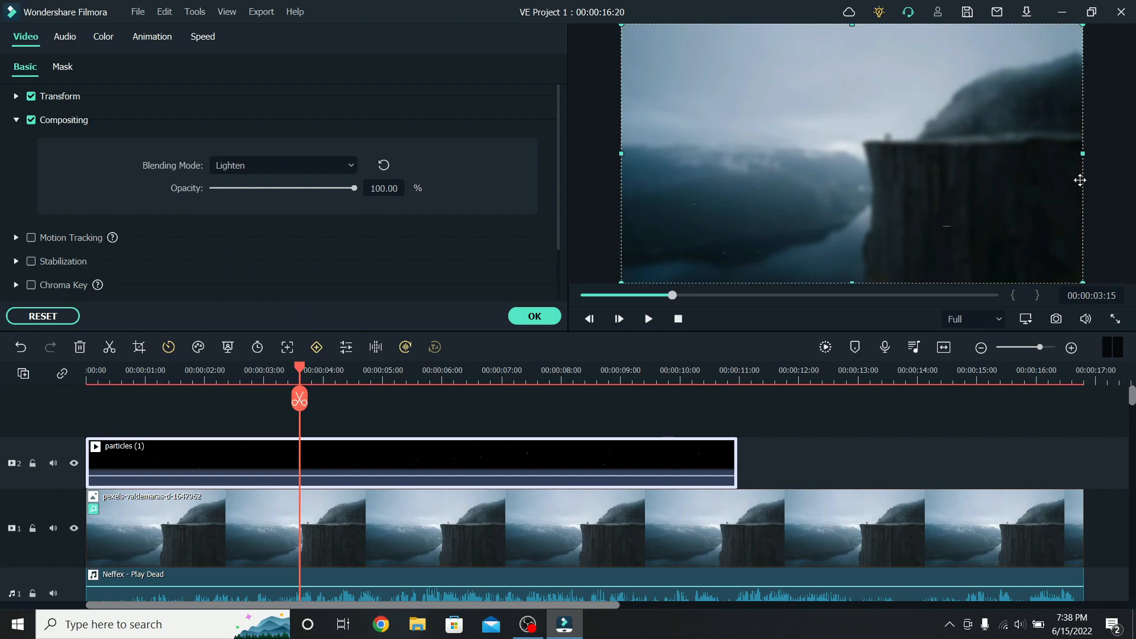
mouse_move(733, 199)
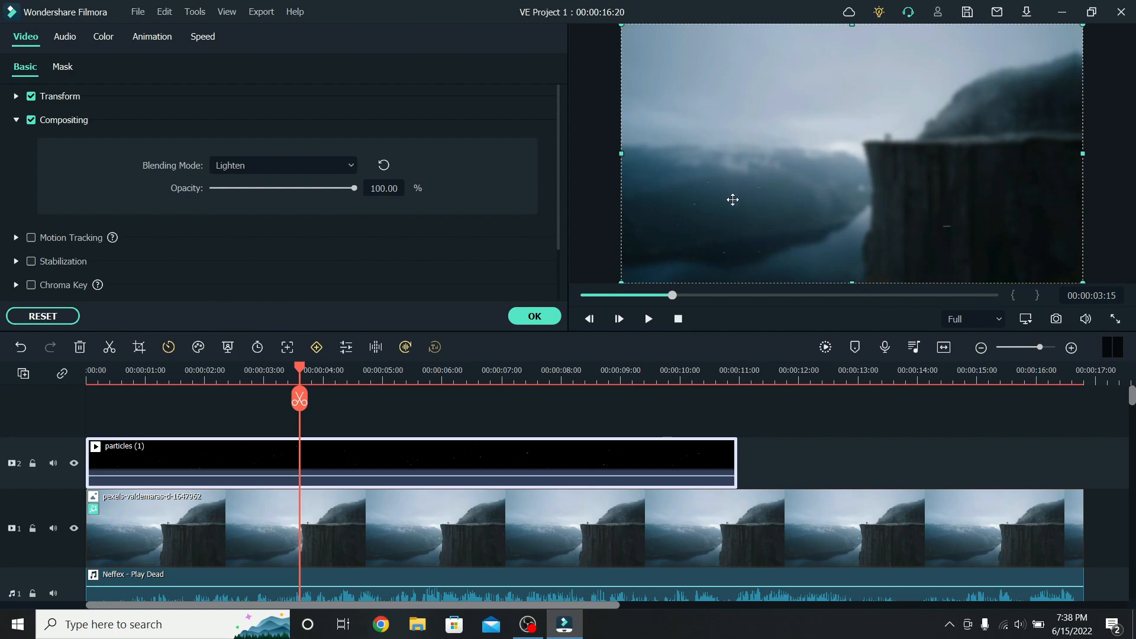
mouse_move(670, 466)
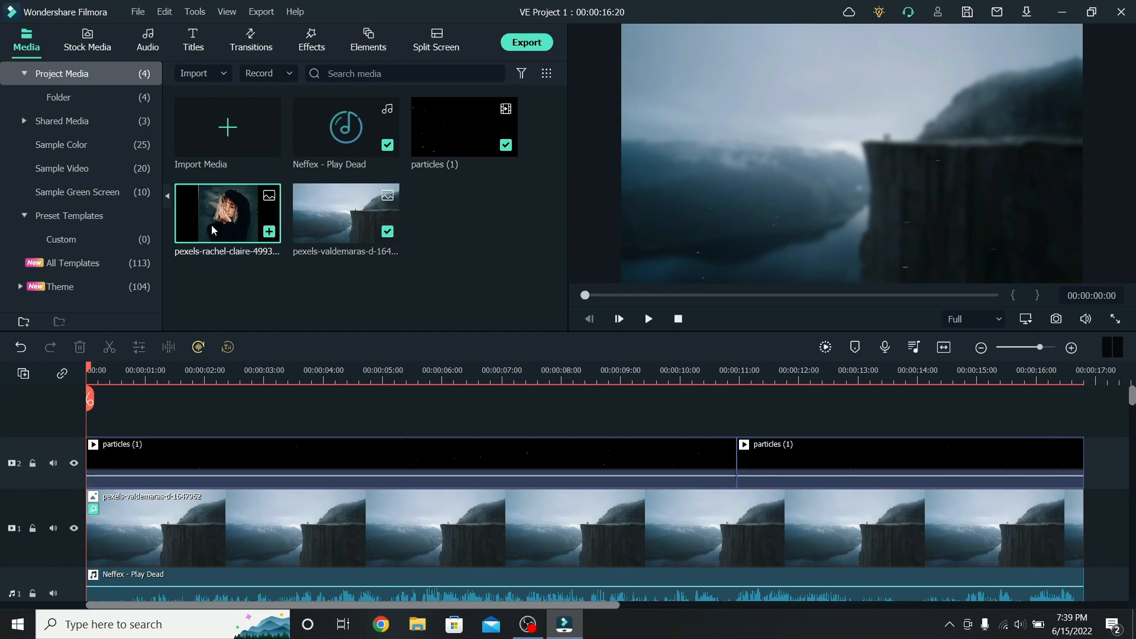
Place the portrait image on a new track above the particles clip
drag(228, 212, 144, 463)
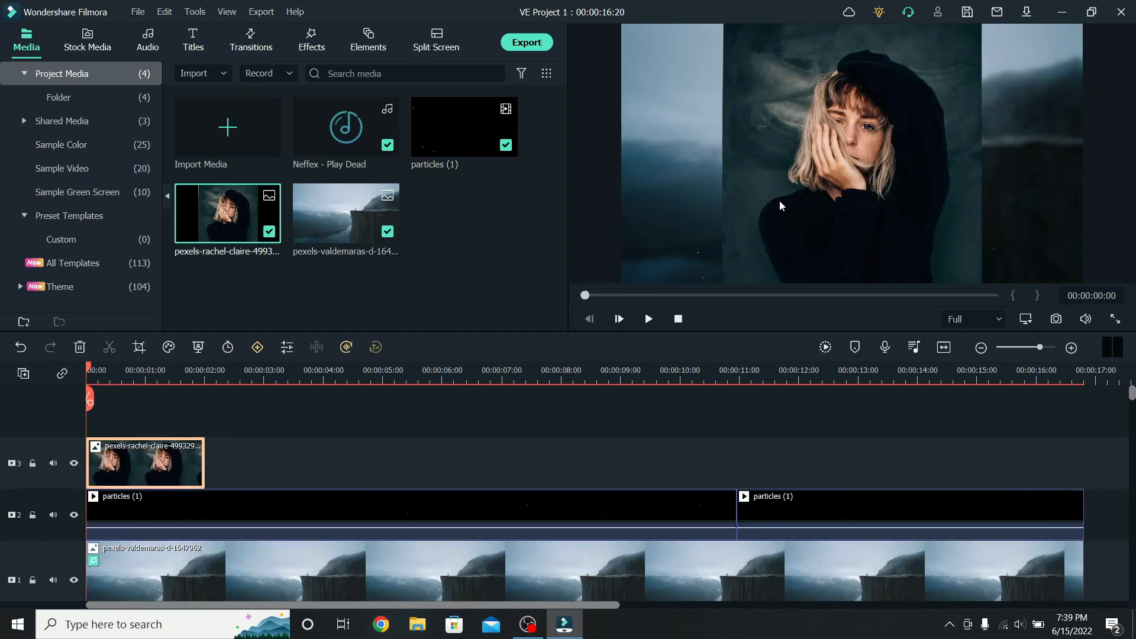
mouse_move(863, 174)
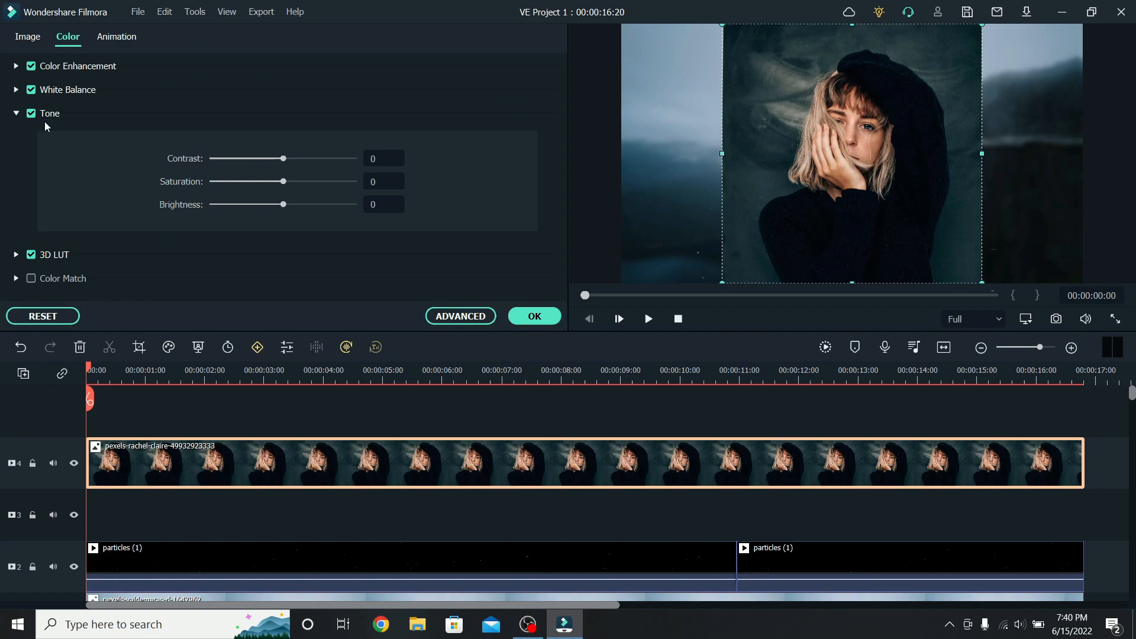
Scale the portrait down to 58% in its Transform settings
click(27, 37)
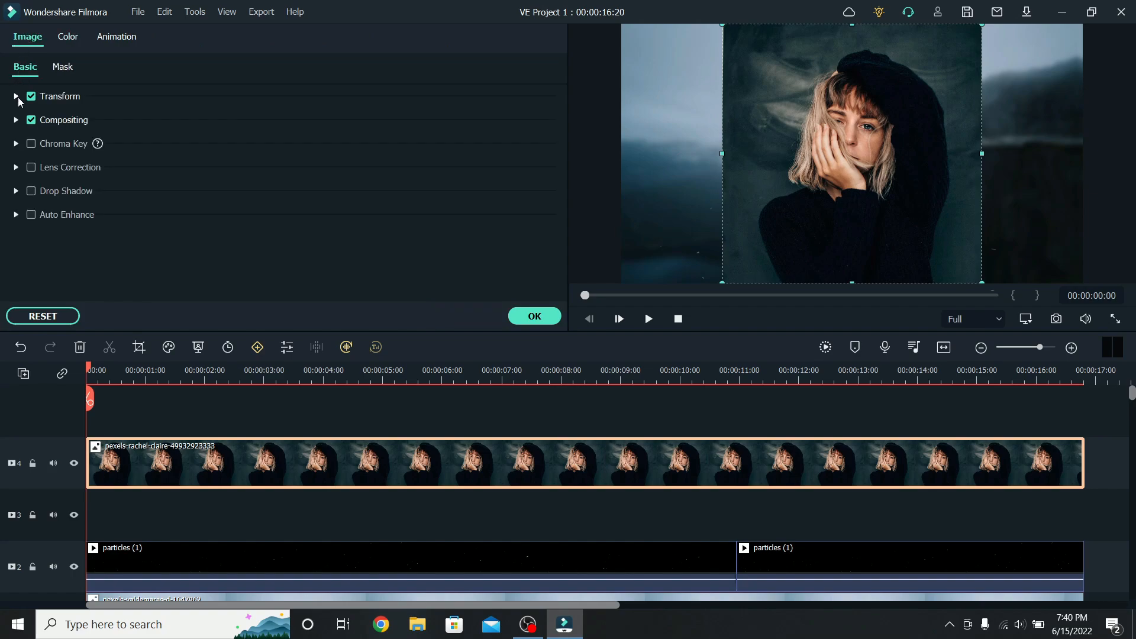
click(15, 96)
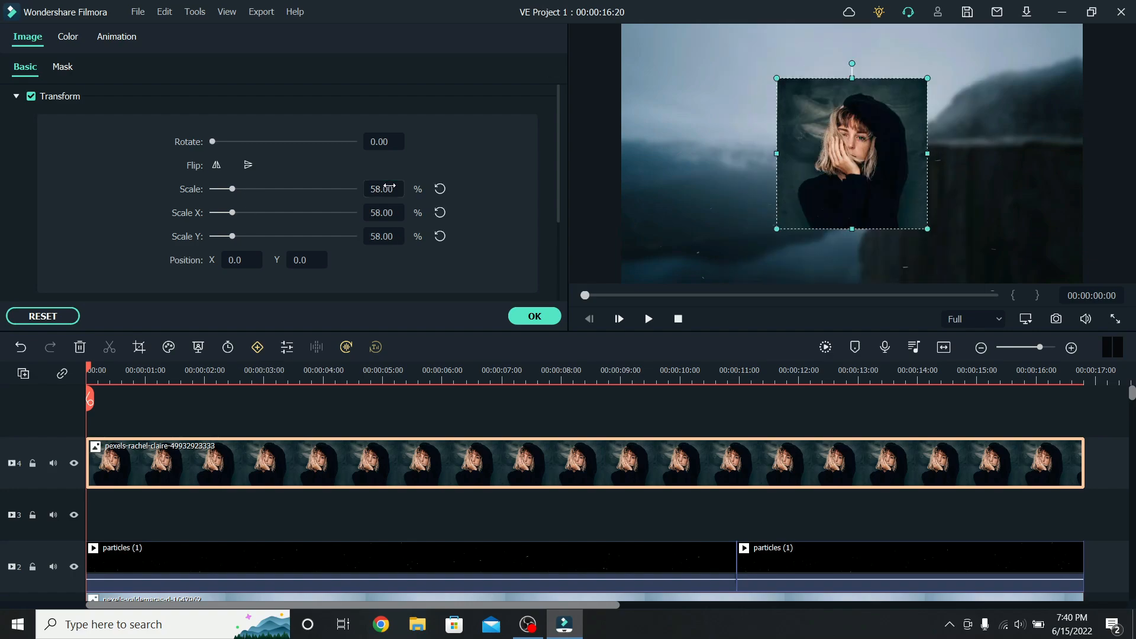
mouse_move(185, 122)
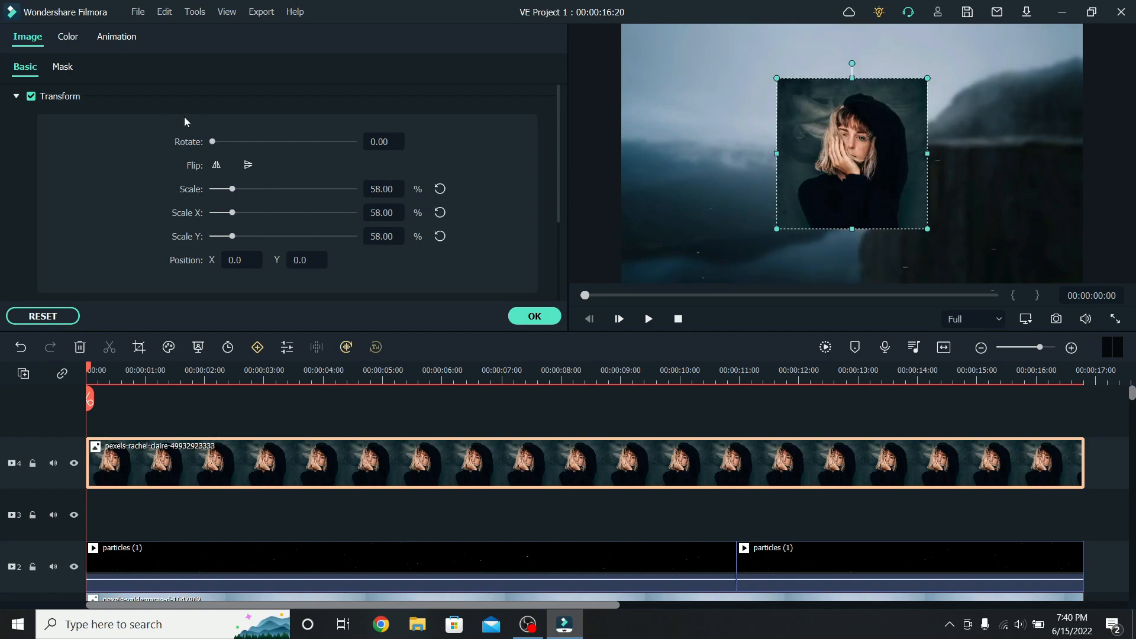
click(63, 67)
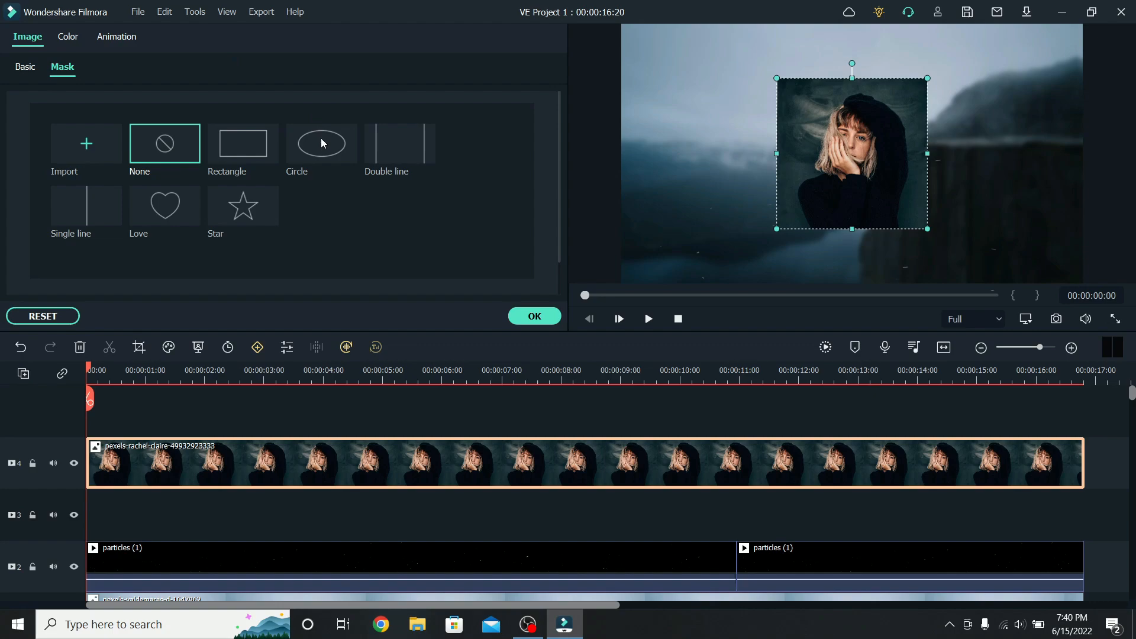
Cut the portrait into a circle mask with width and height 60
click(321, 143)
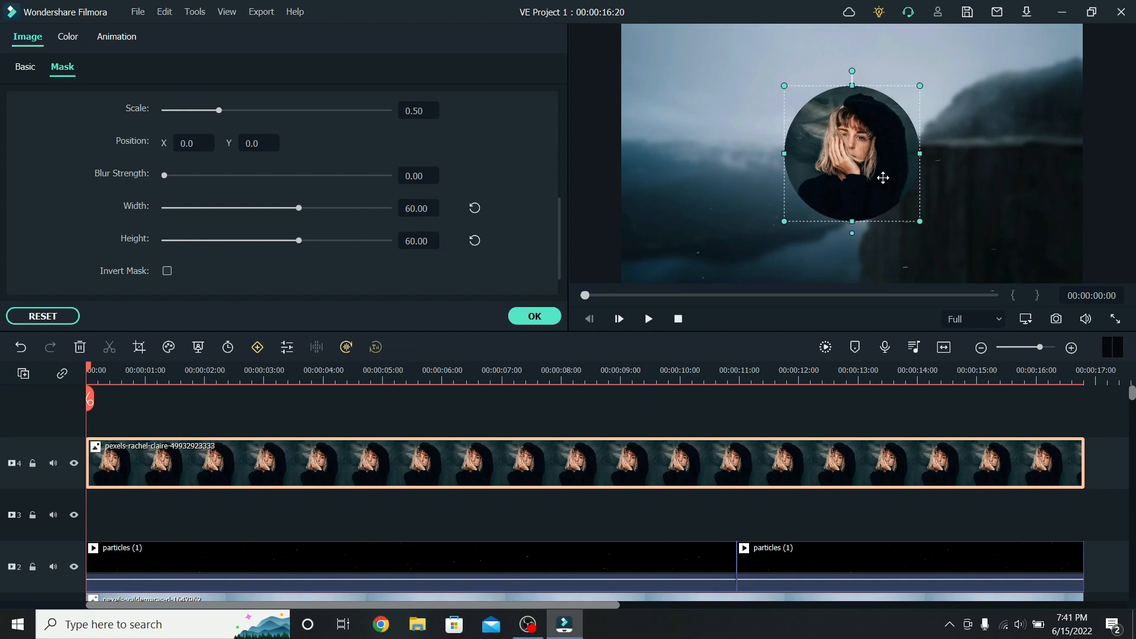
mouse_move(984, 176)
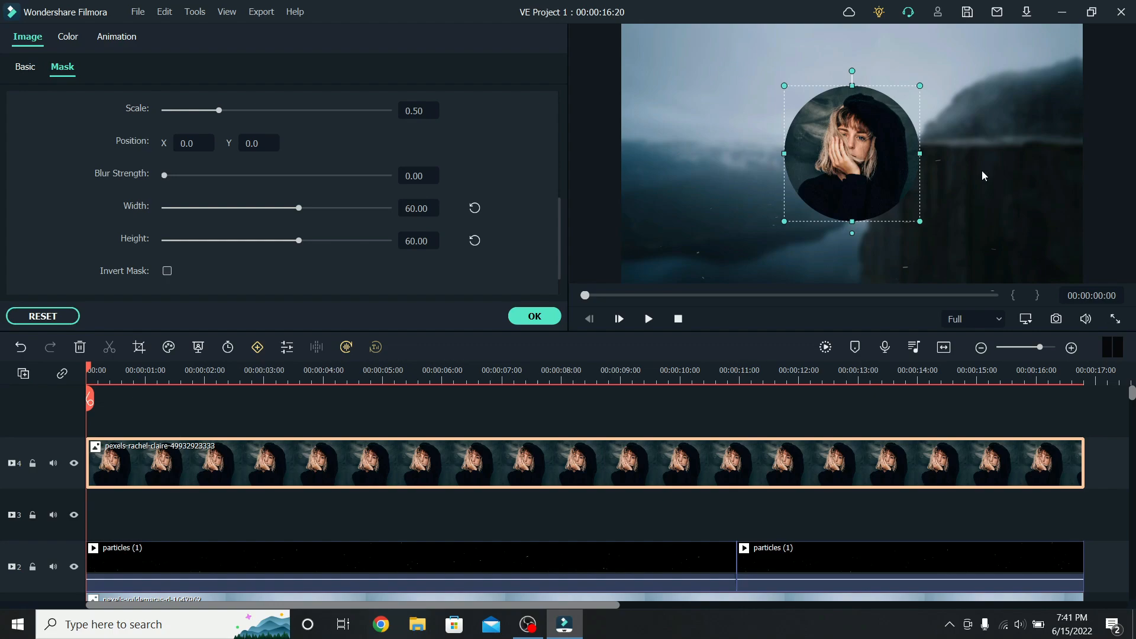
mouse_move(837, 145)
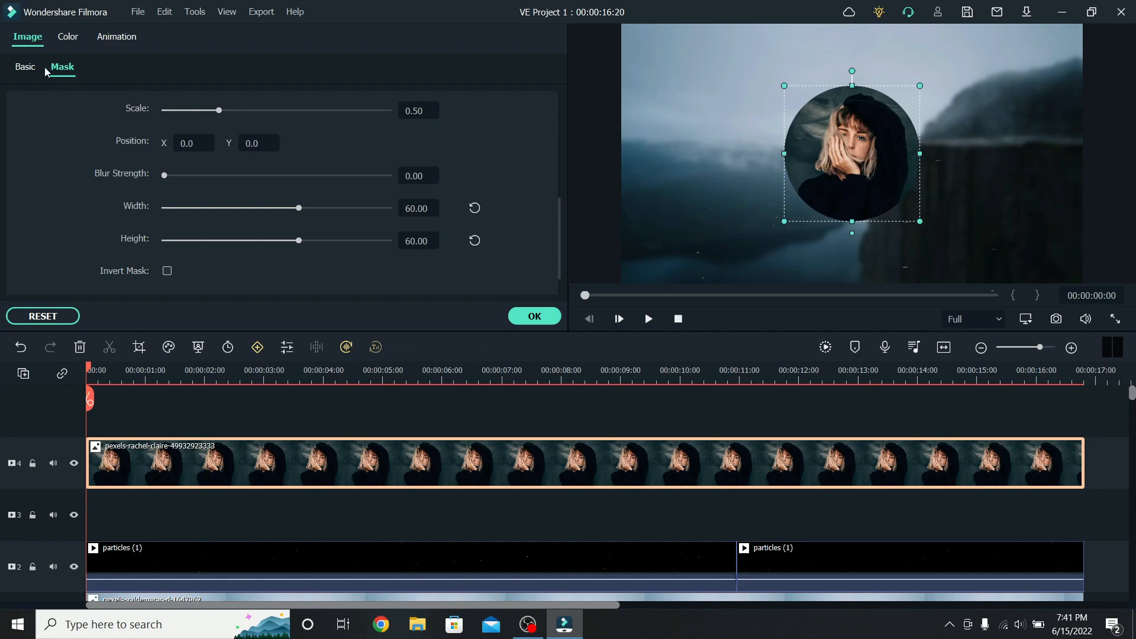
Give the portrait a drop shadow with distance 0, opacity 100 and blur 34
click(25, 66)
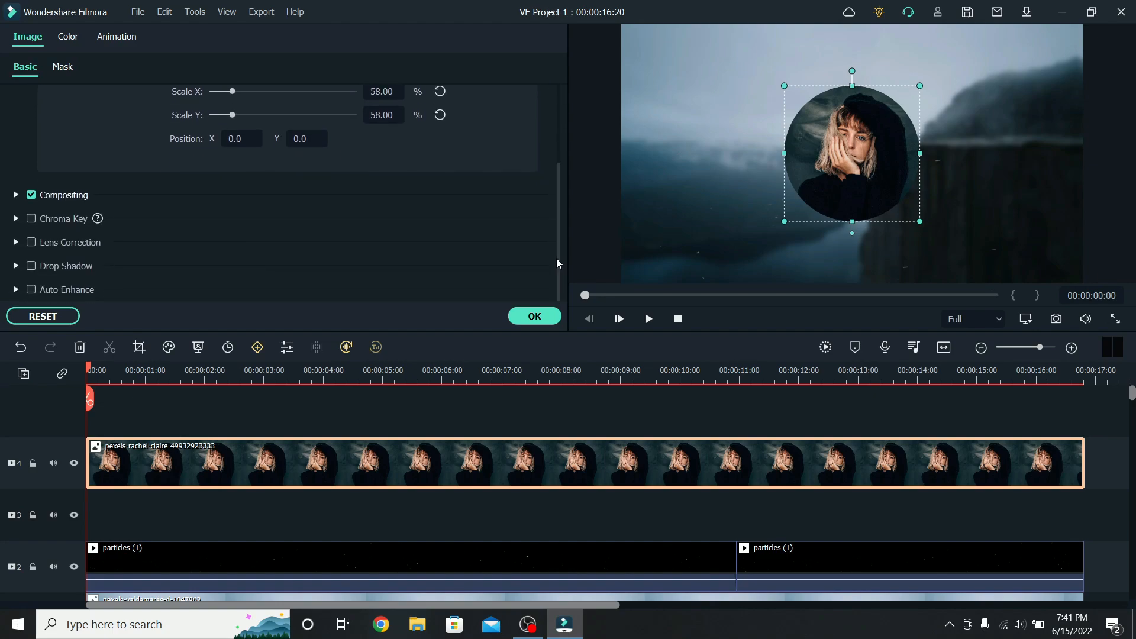
click(31, 267)
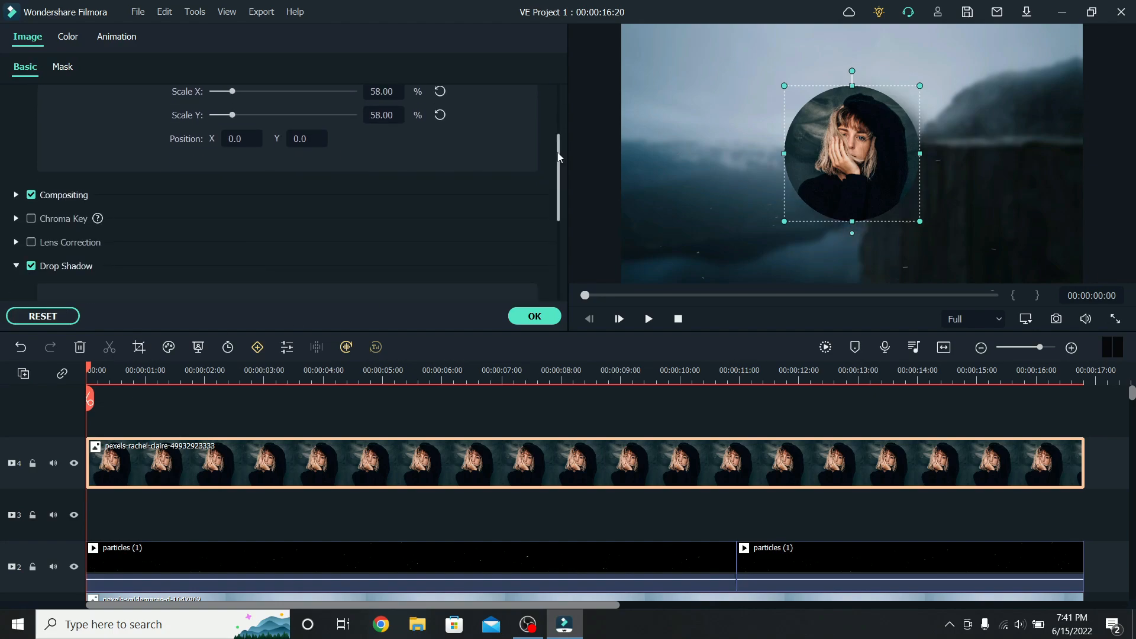
scroll(down, 3)
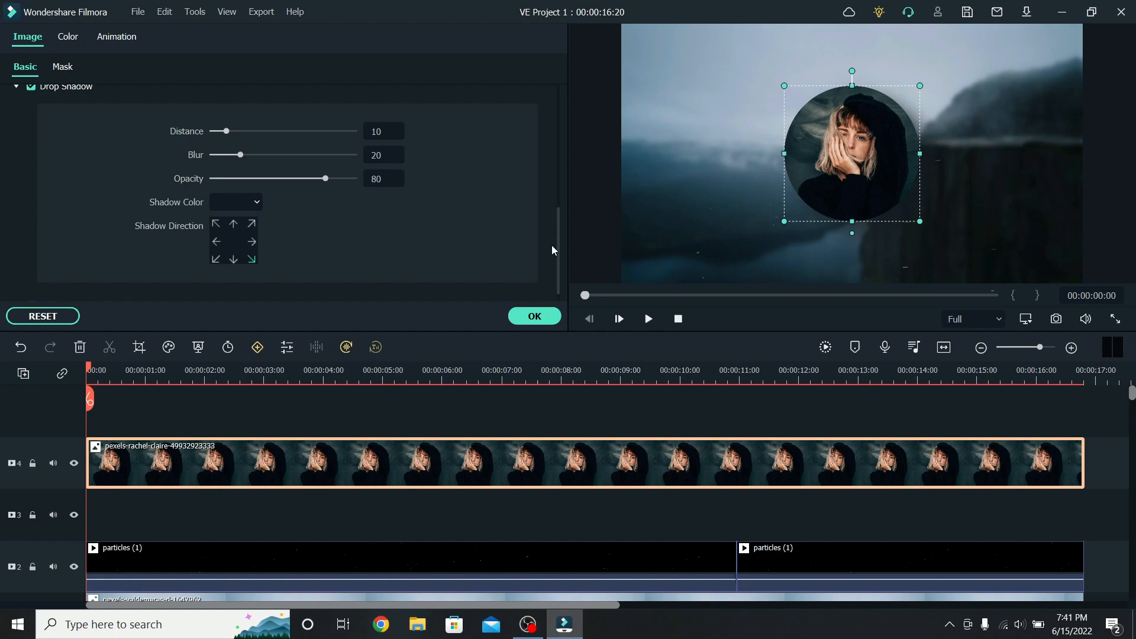
mouse_move(1009, 278)
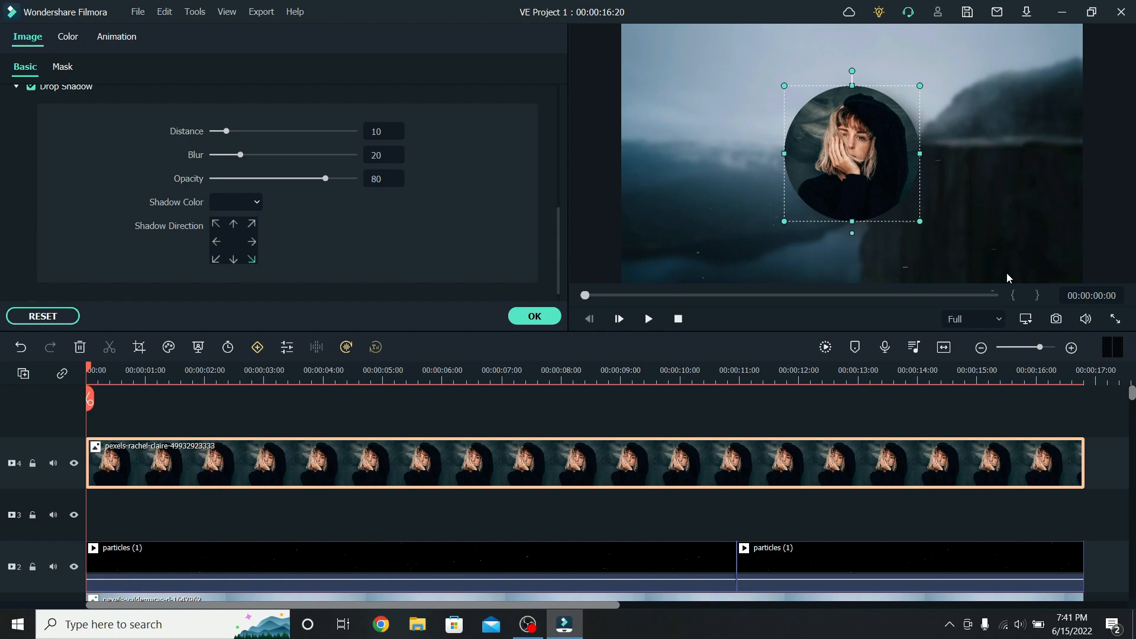
drag(225, 132, 213, 131)
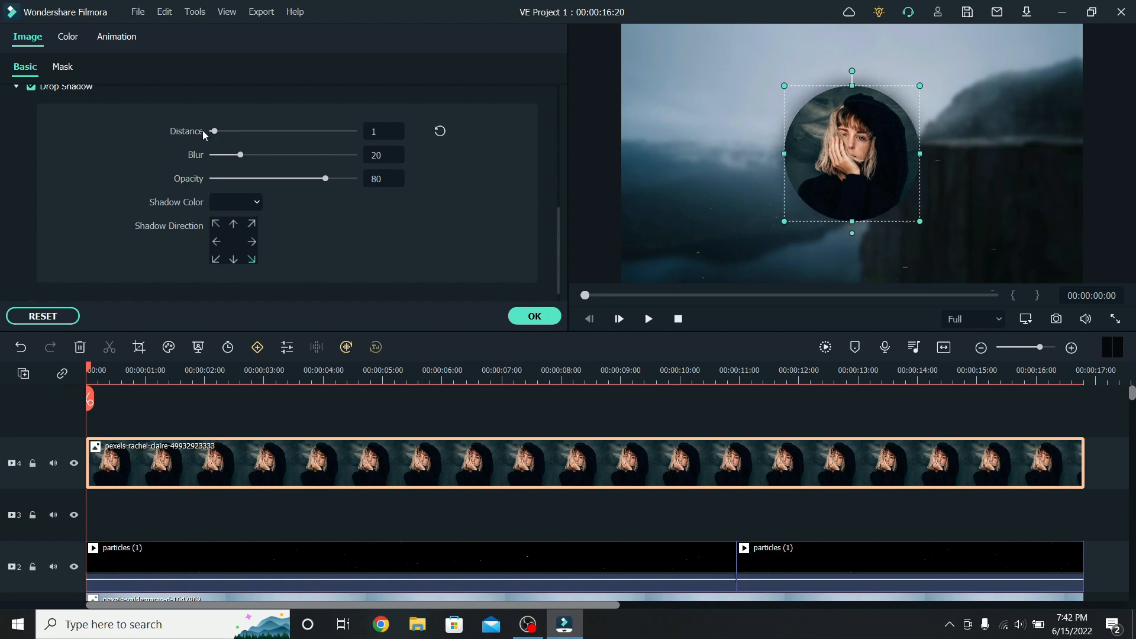
drag(215, 131, 212, 132)
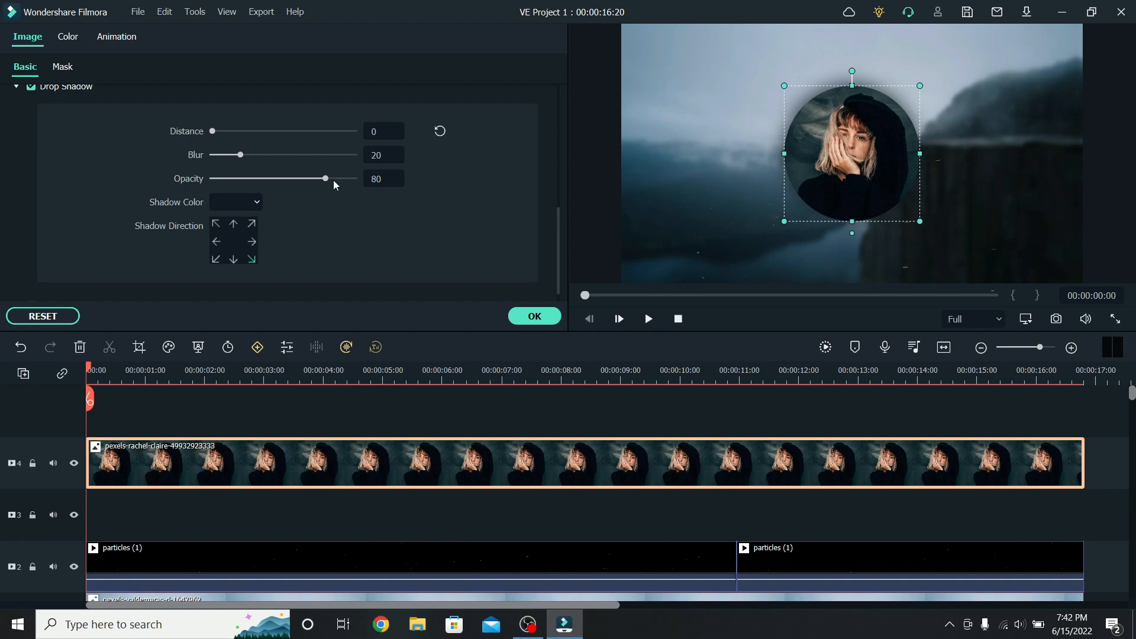
drag(325, 178, 354, 179)
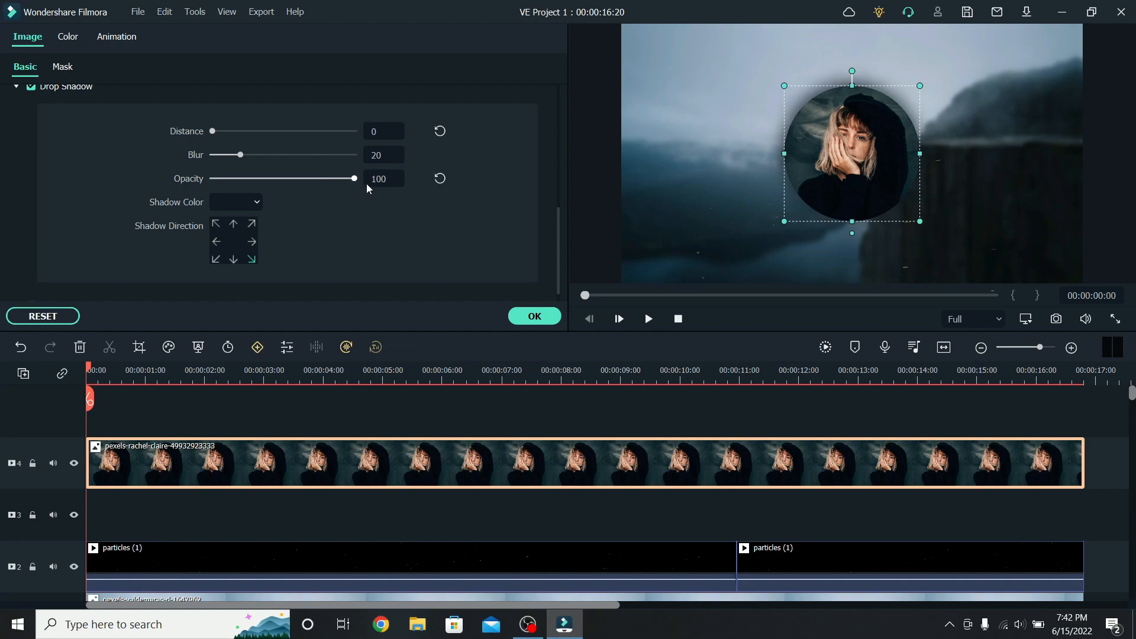
drag(241, 155, 254, 155)
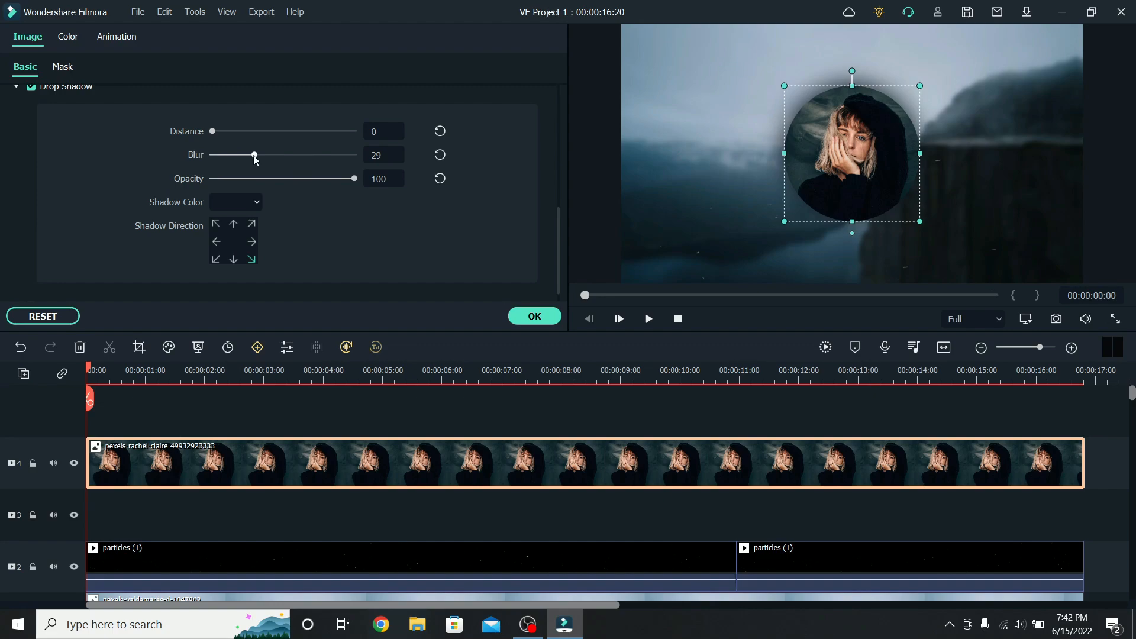
drag(253, 155, 260, 155)
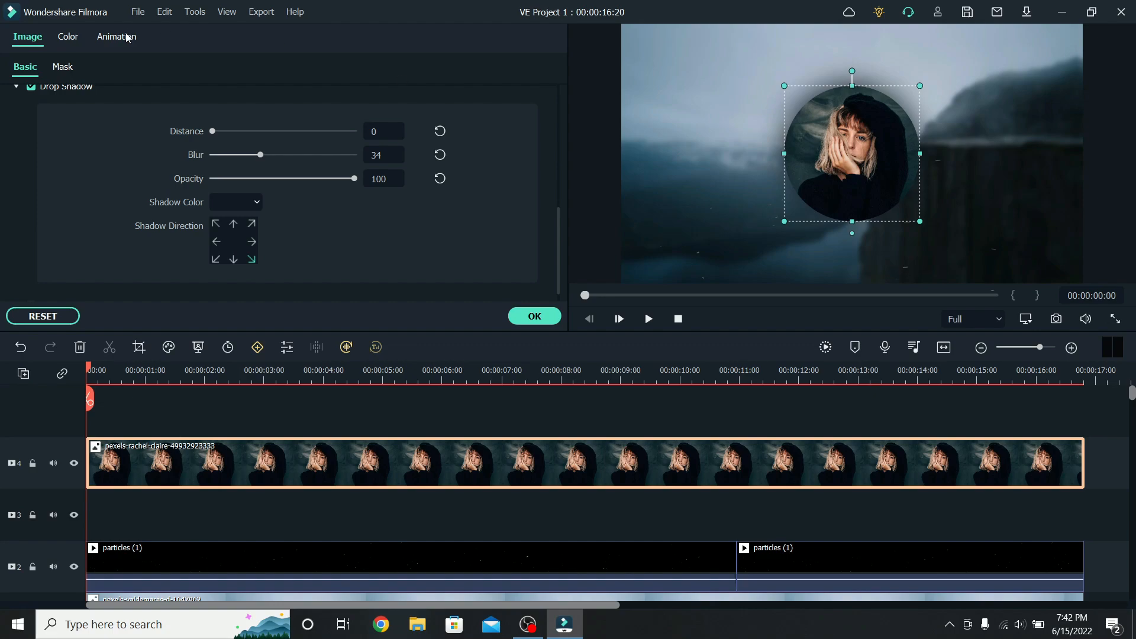
Add a keyframe at the clip end rotating the portrait 360°
click(116, 37)
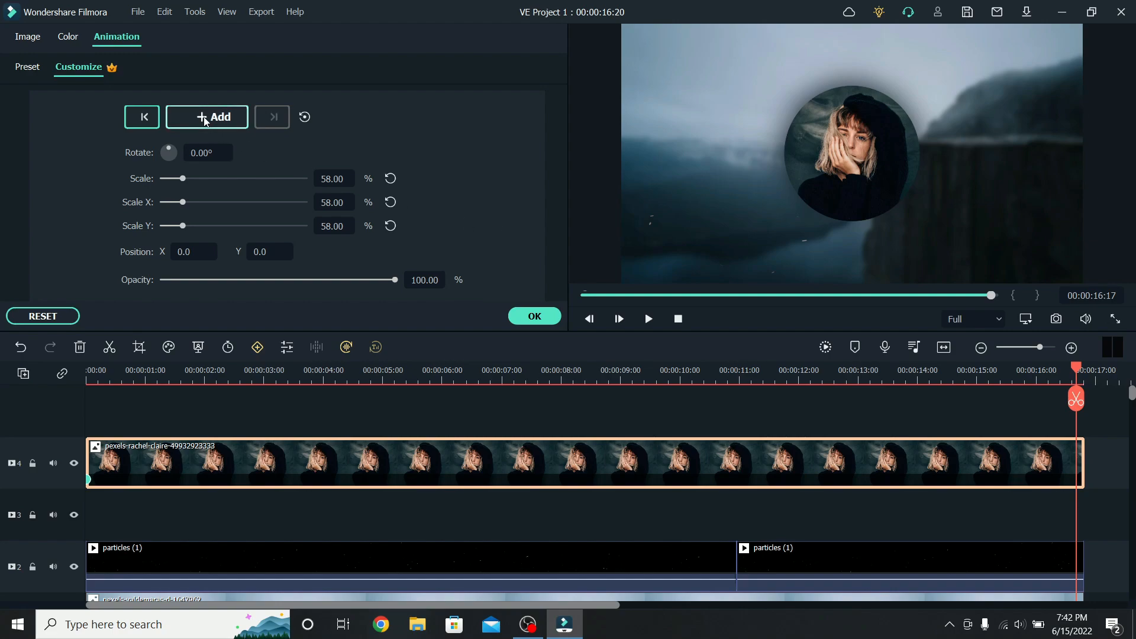
click(206, 118)
text(360)
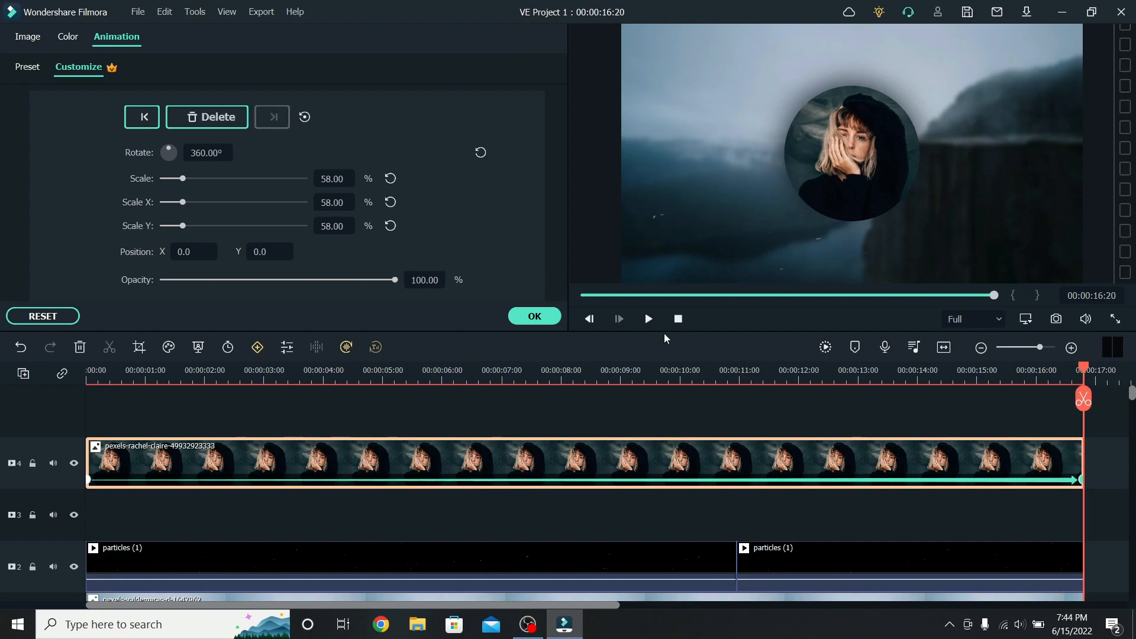
Confirm the animation and browse the Audio Visualizer effects down to Iridescent Circle 1
click(26, 40)
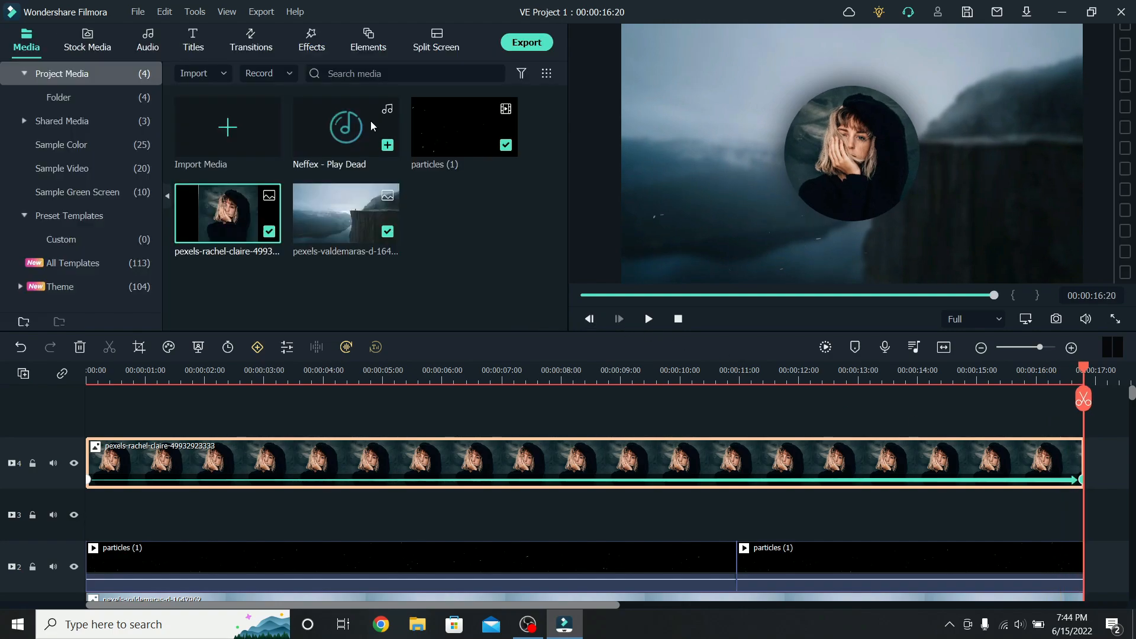
click(311, 40)
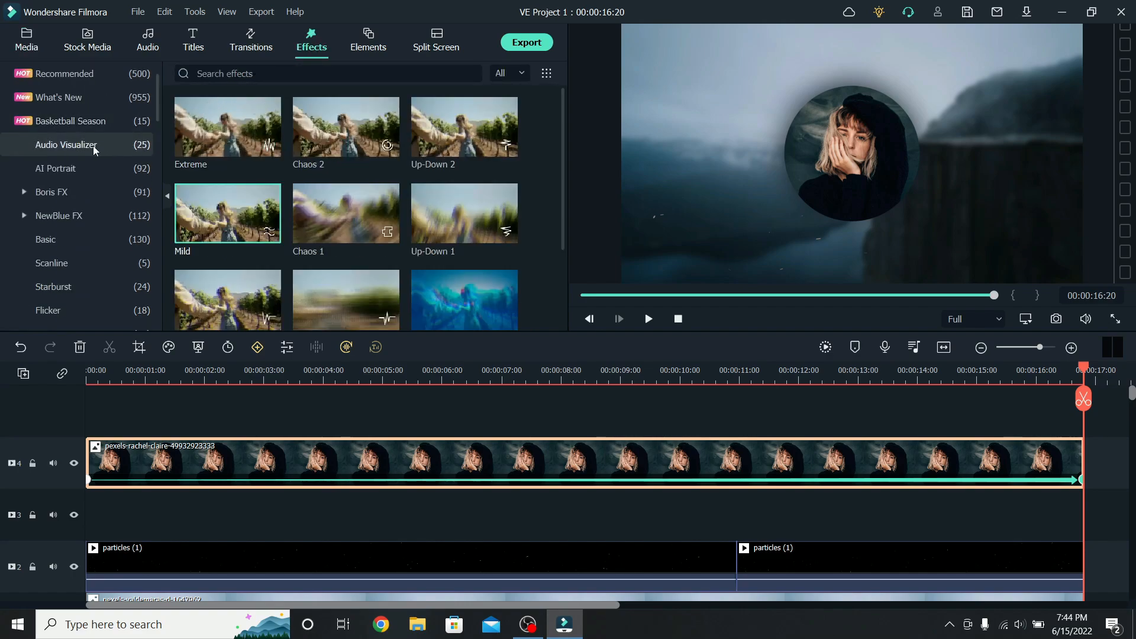
scroll(down, 3)
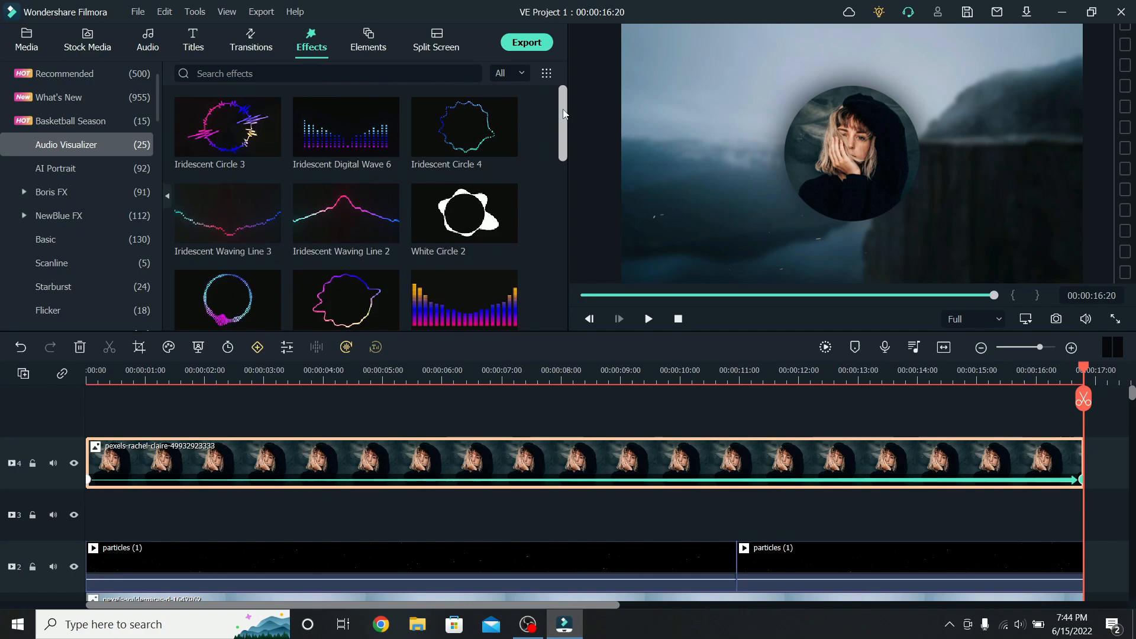
scroll(down, 3)
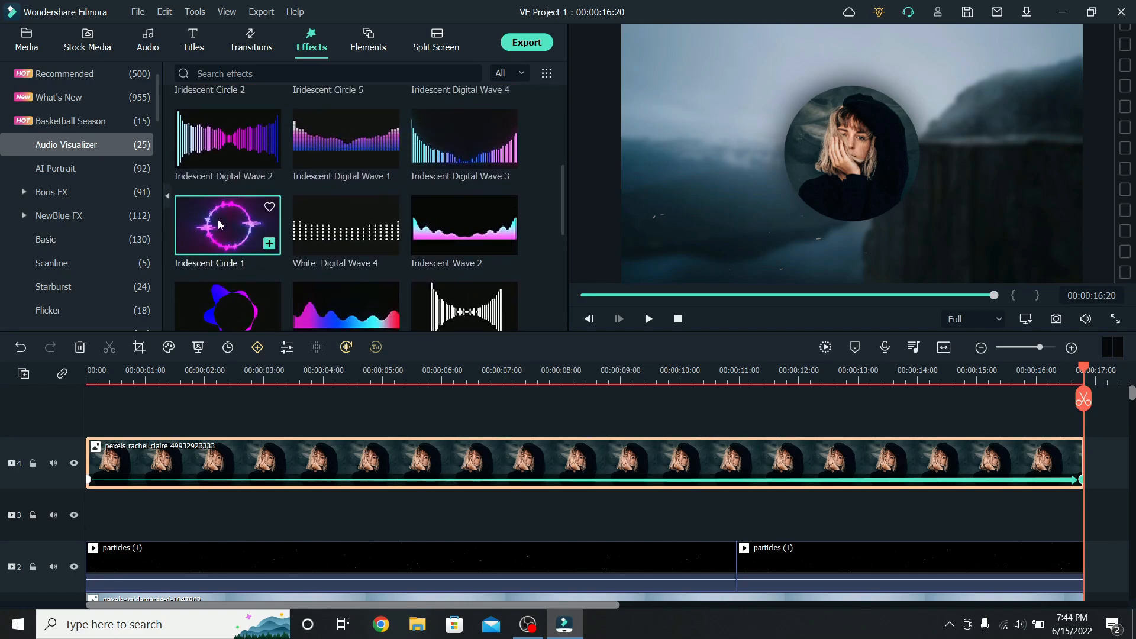
Add Iridescent Circle 1 above the portrait across the full timeline at intensity 1.5
drag(227, 225, 235, 463)
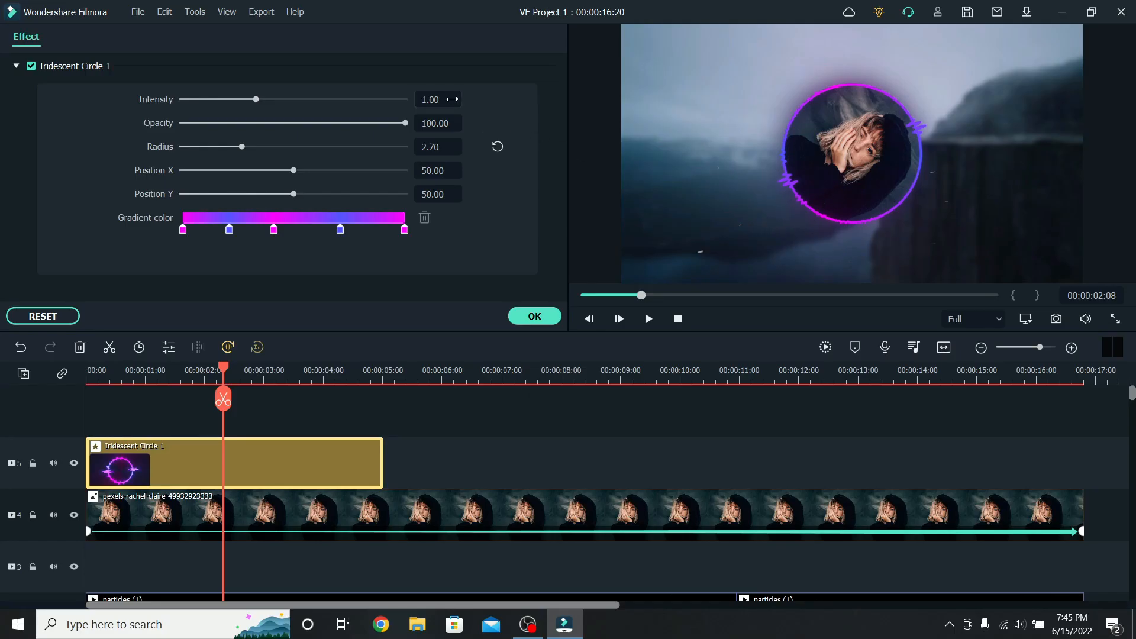
text(1.5)
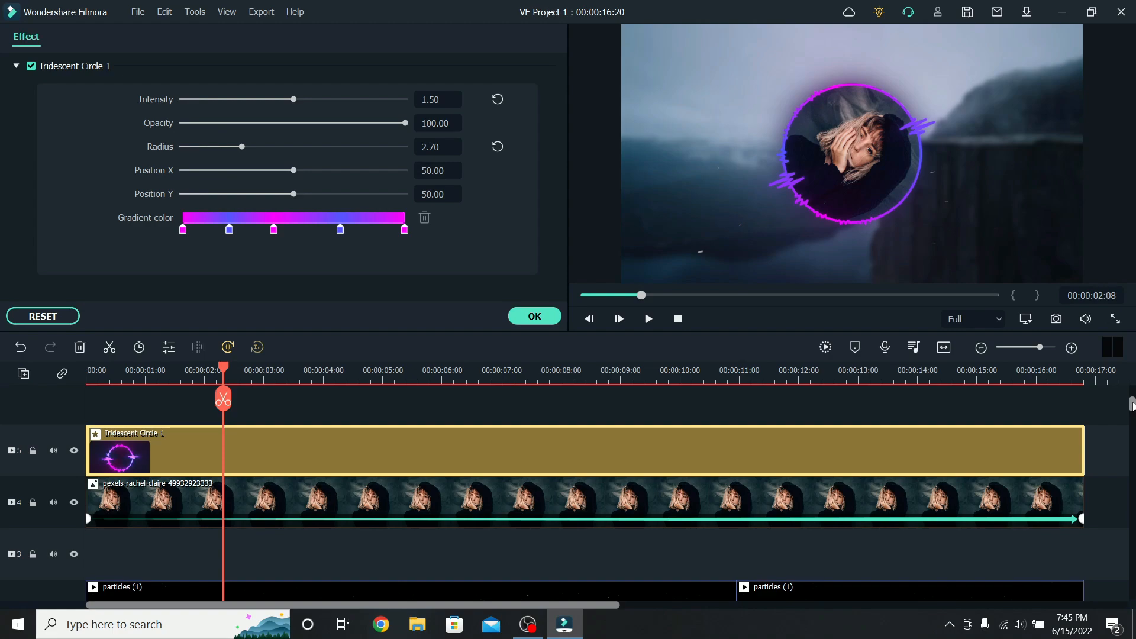
mouse_move(899, 545)
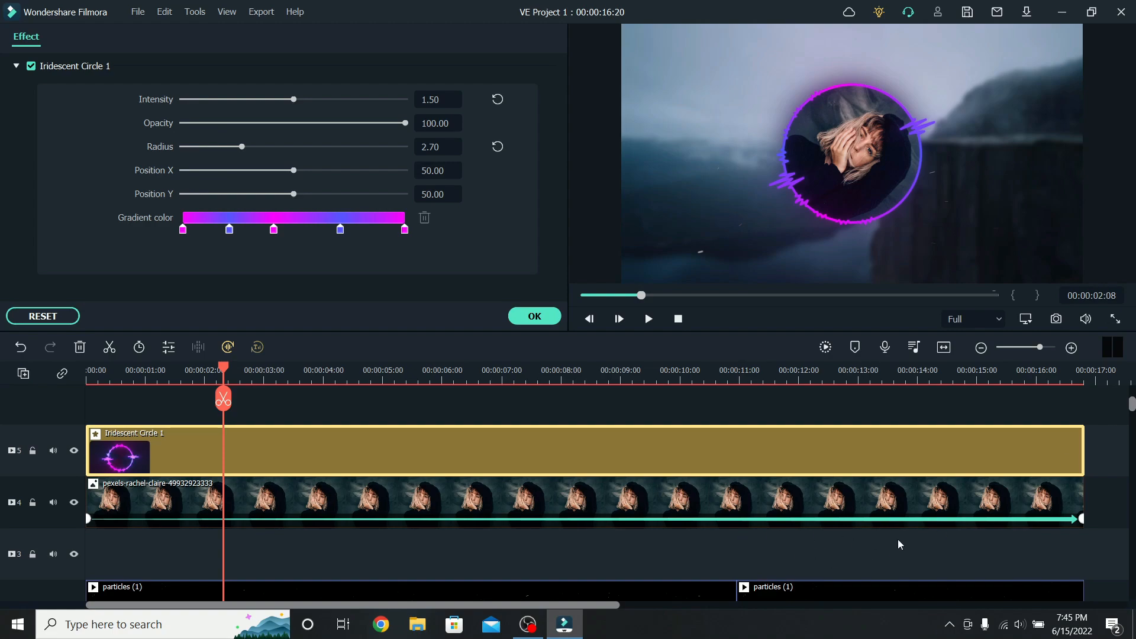
mouse_move(748, 192)
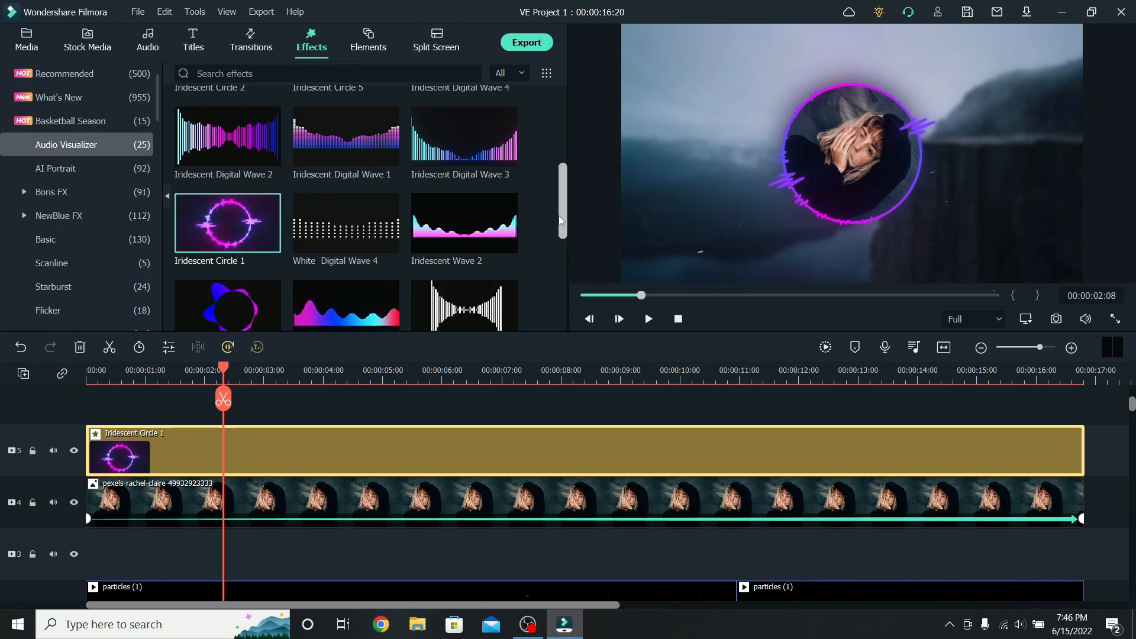
Add Iridescent Waving Line 2 on the track below the portrait and enter its settings
scroll(down, 3)
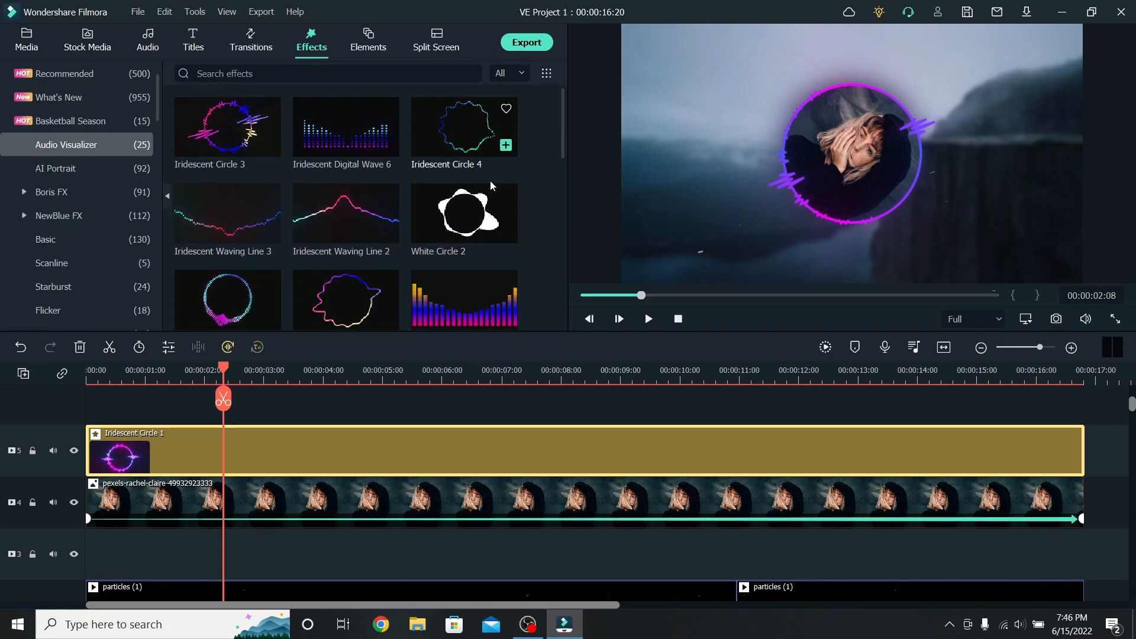
click(345, 212)
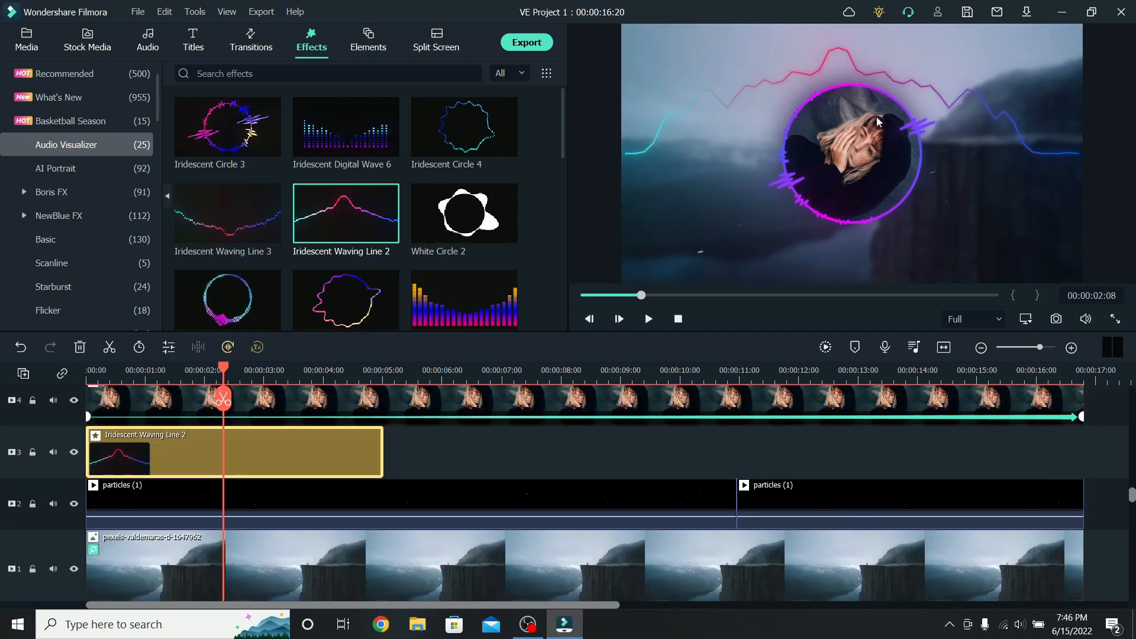
mouse_move(342, 448)
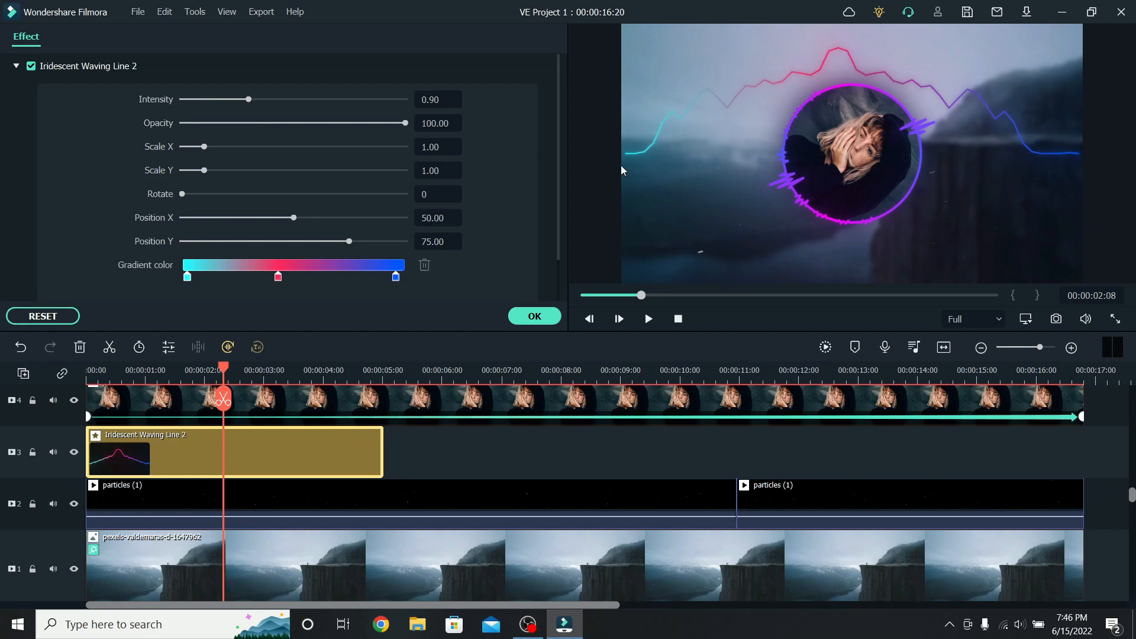
mouse_move(524, 171)
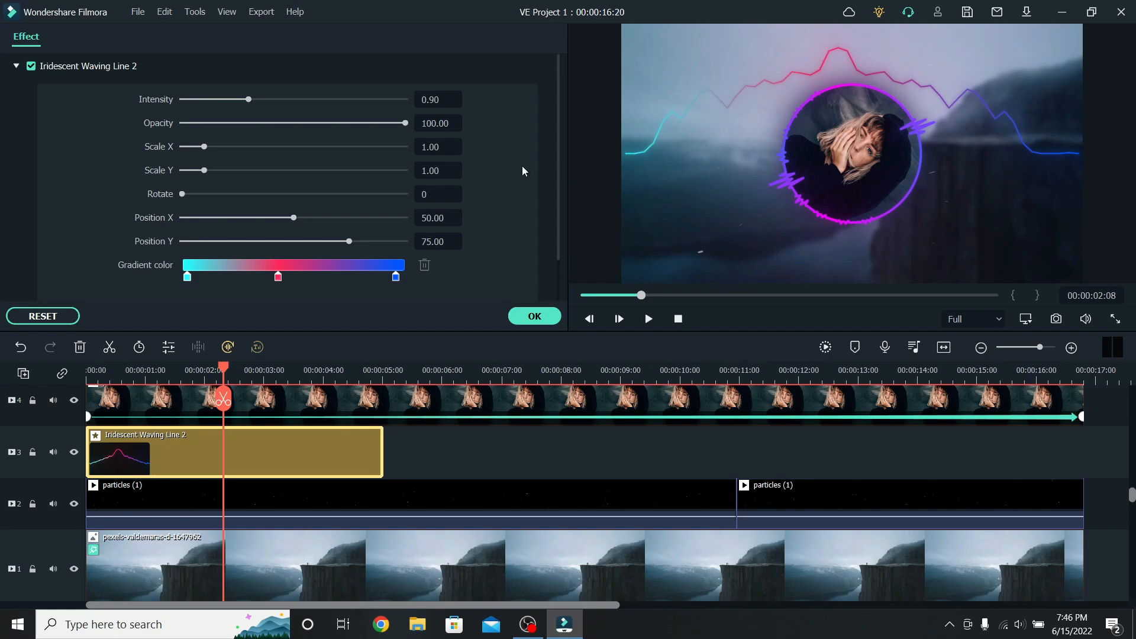
Set the waving line to scale X 1.05, position Y 52.98, intensity 0.40, spanning the timeline
click(438, 147)
text(1.05)
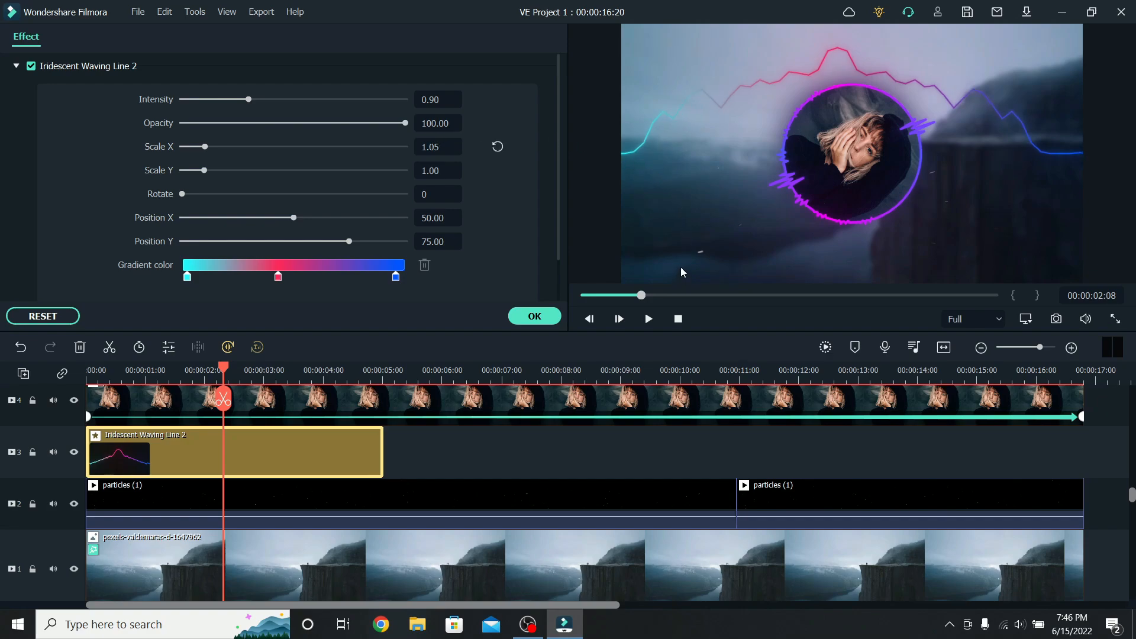
drag(348, 242, 341, 241)
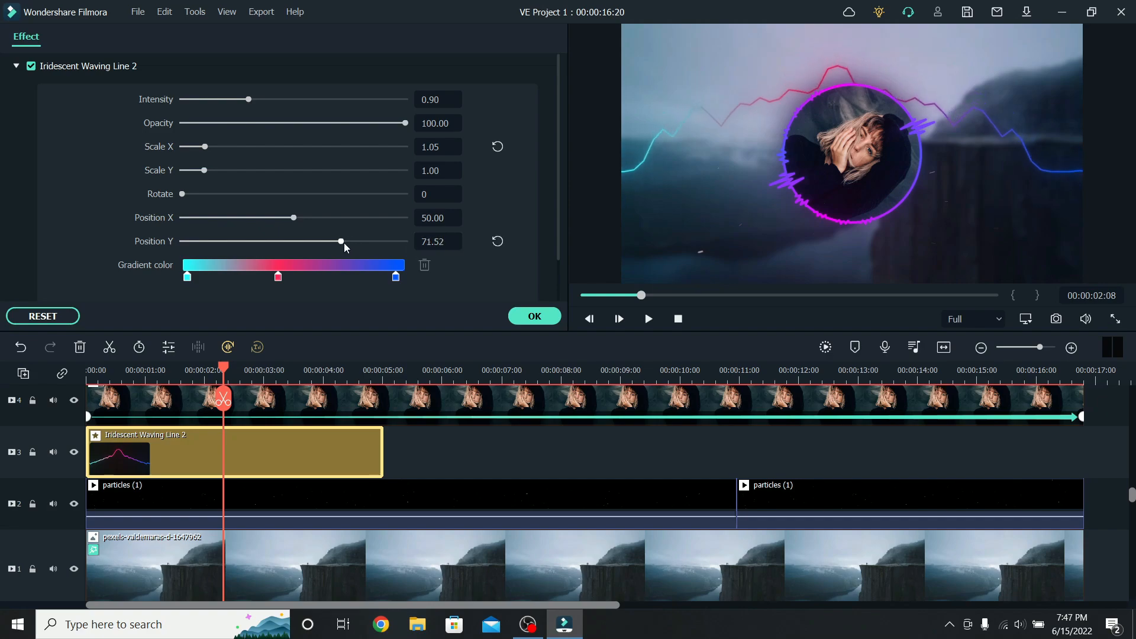
drag(341, 241, 301, 242)
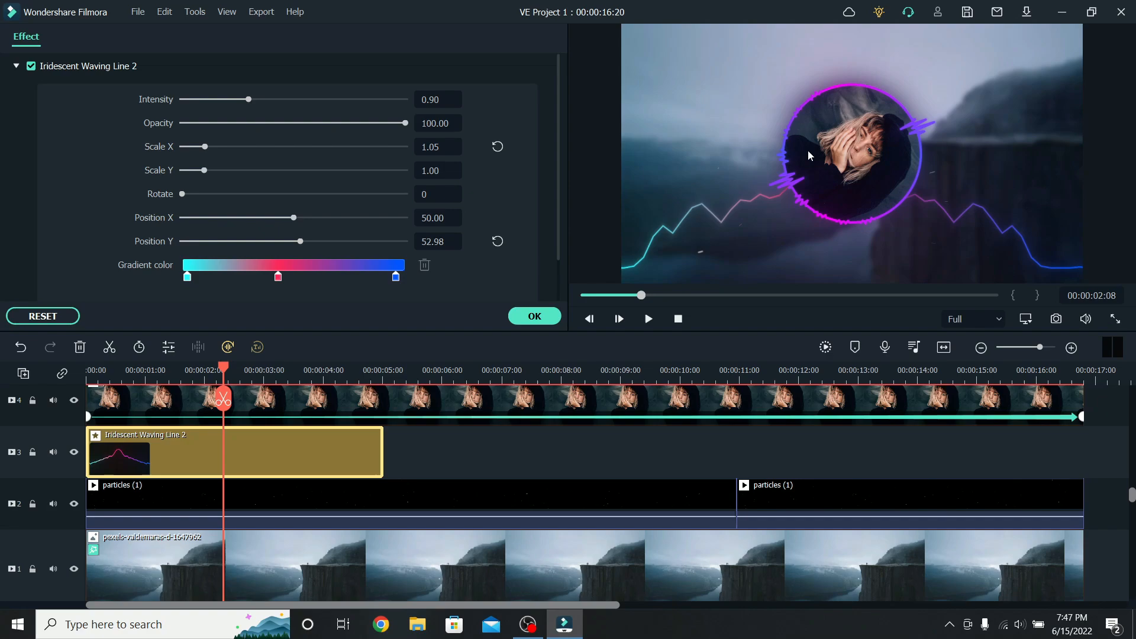
mouse_move(826, 169)
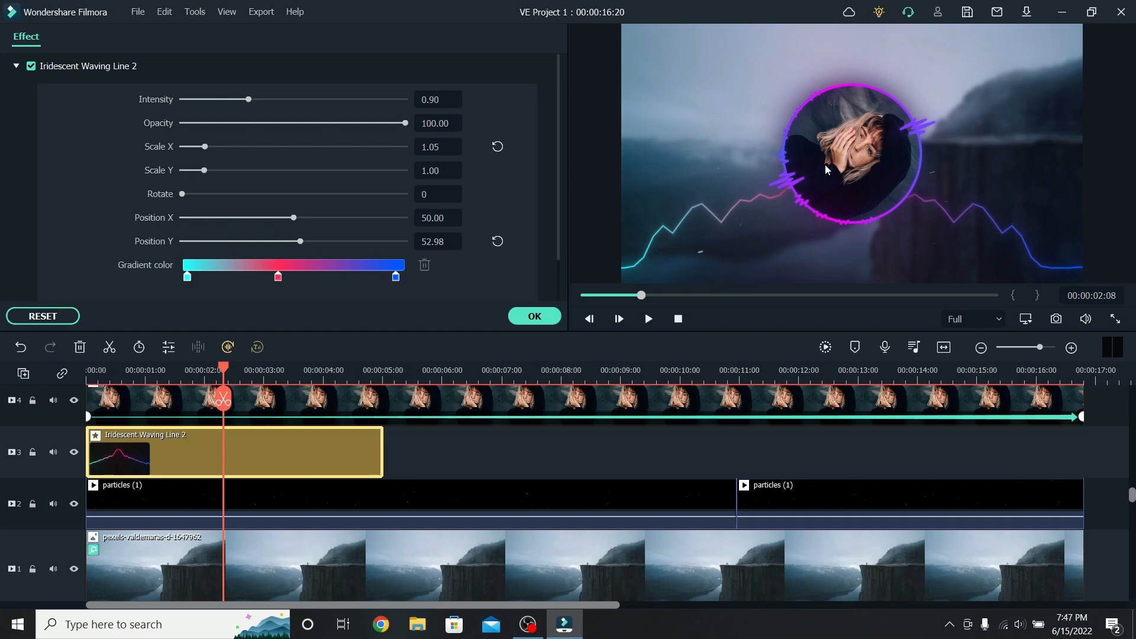
mouse_move(838, 247)
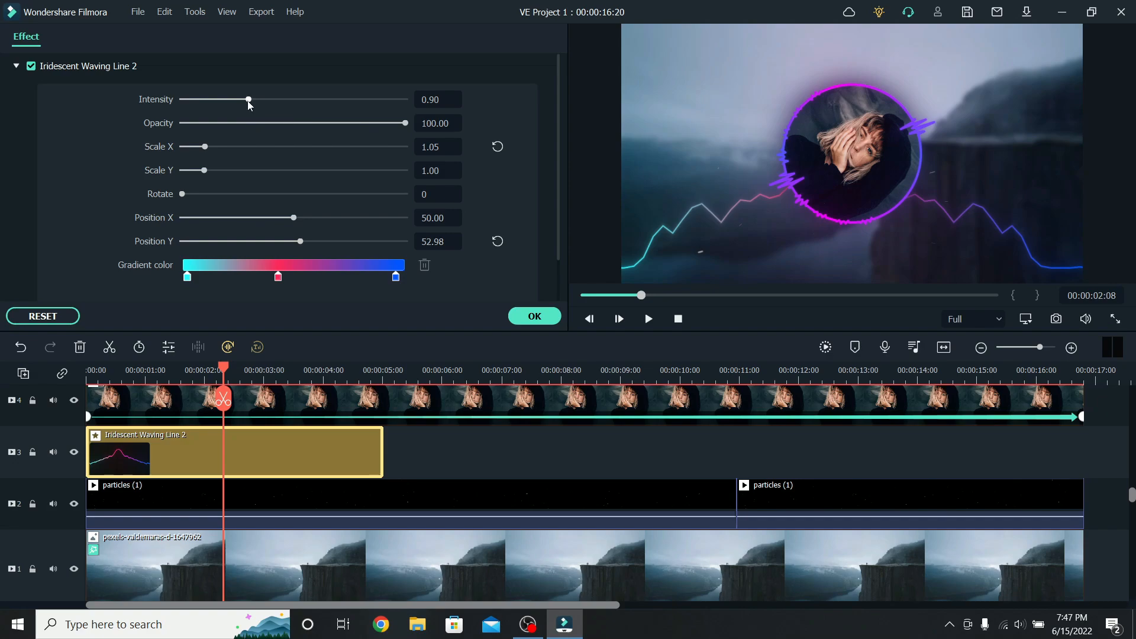
drag(247, 99, 211, 99)
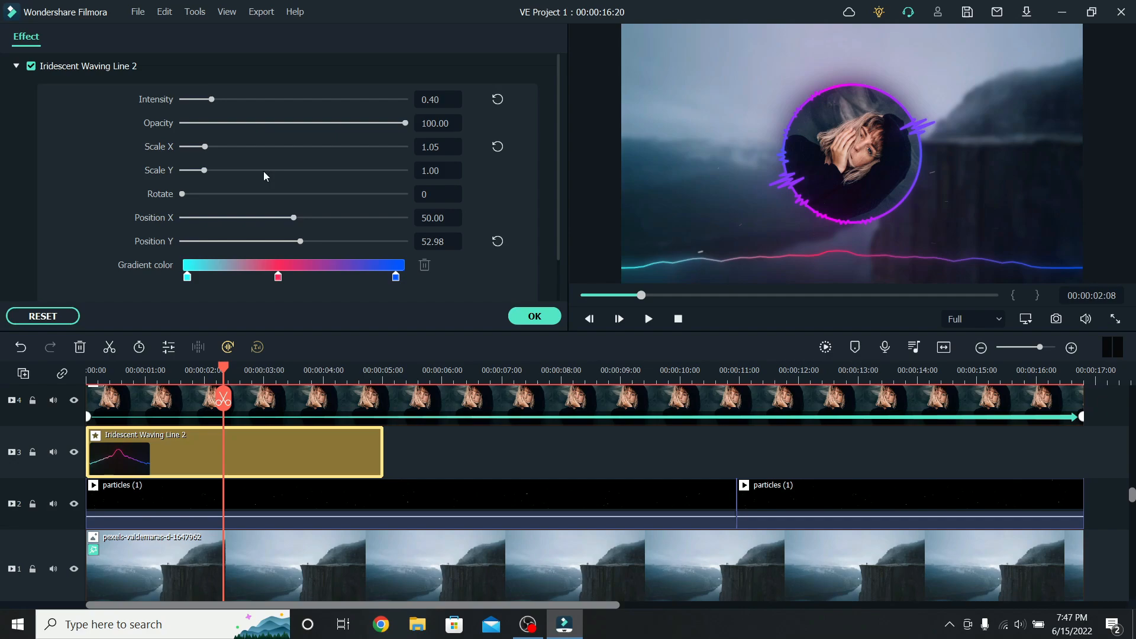
drag(382, 452, 932, 452)
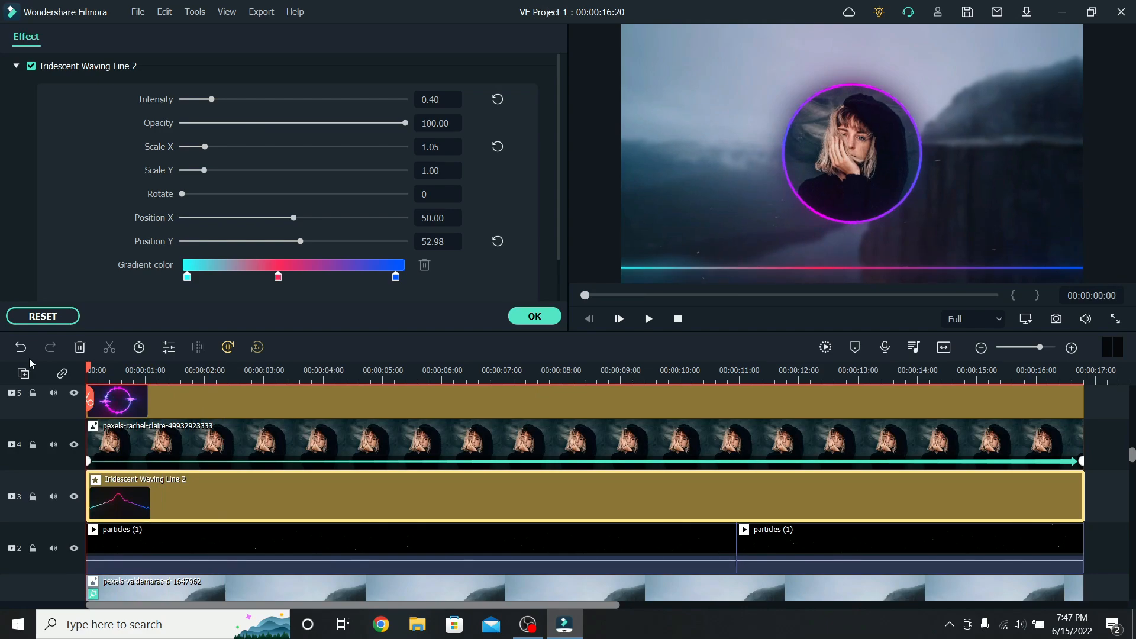
Play the project back from the start with both visualizers and the music
click(647, 318)
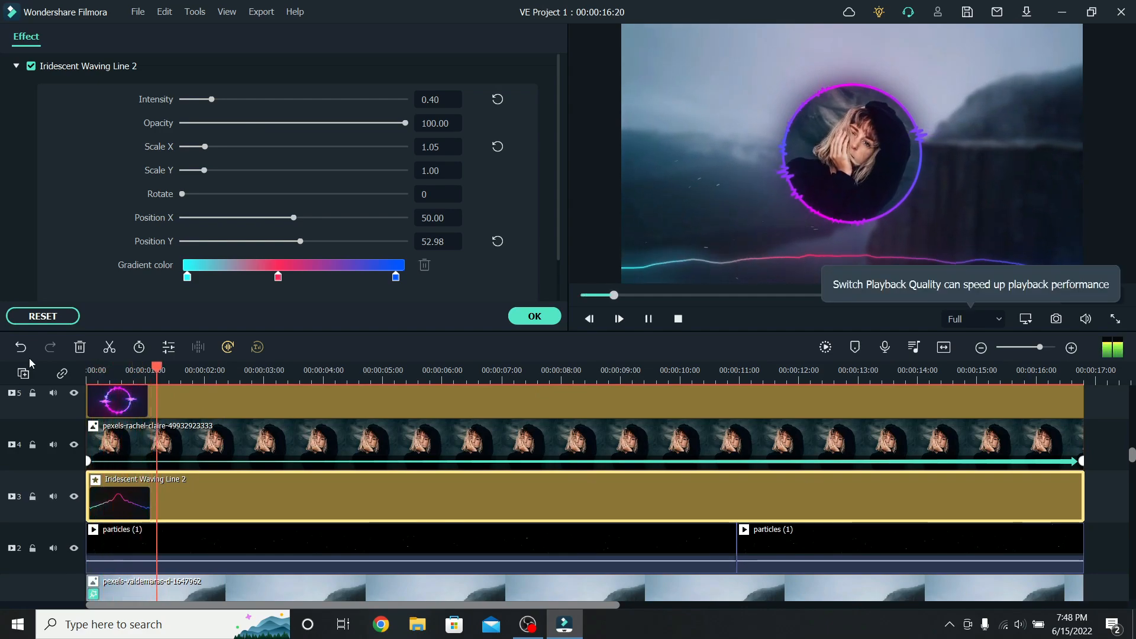
click(276, 370)
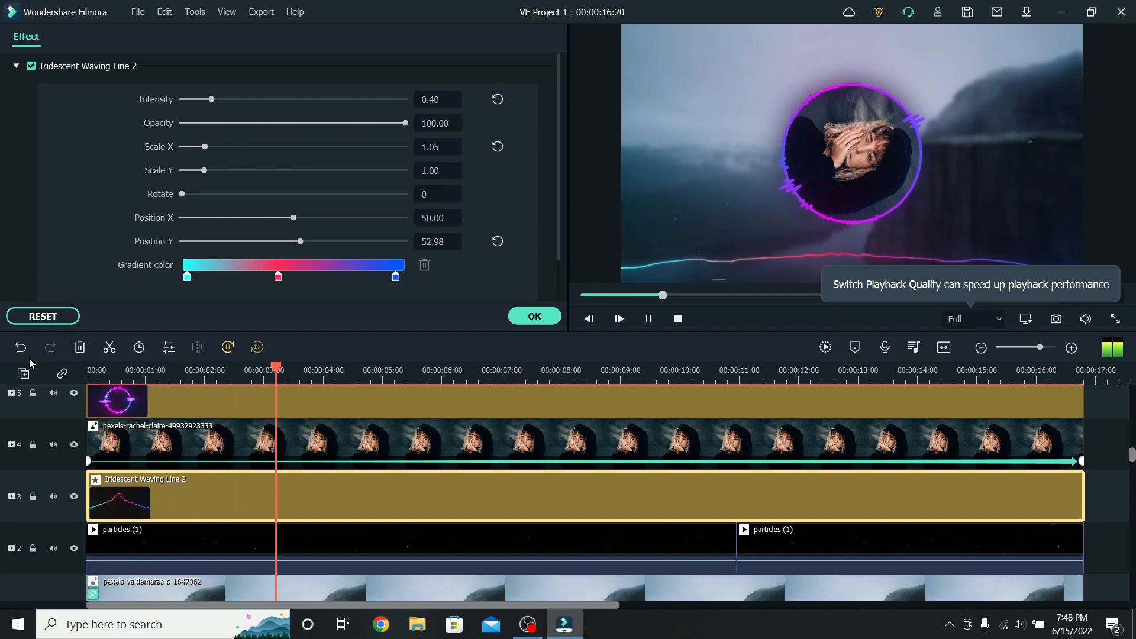